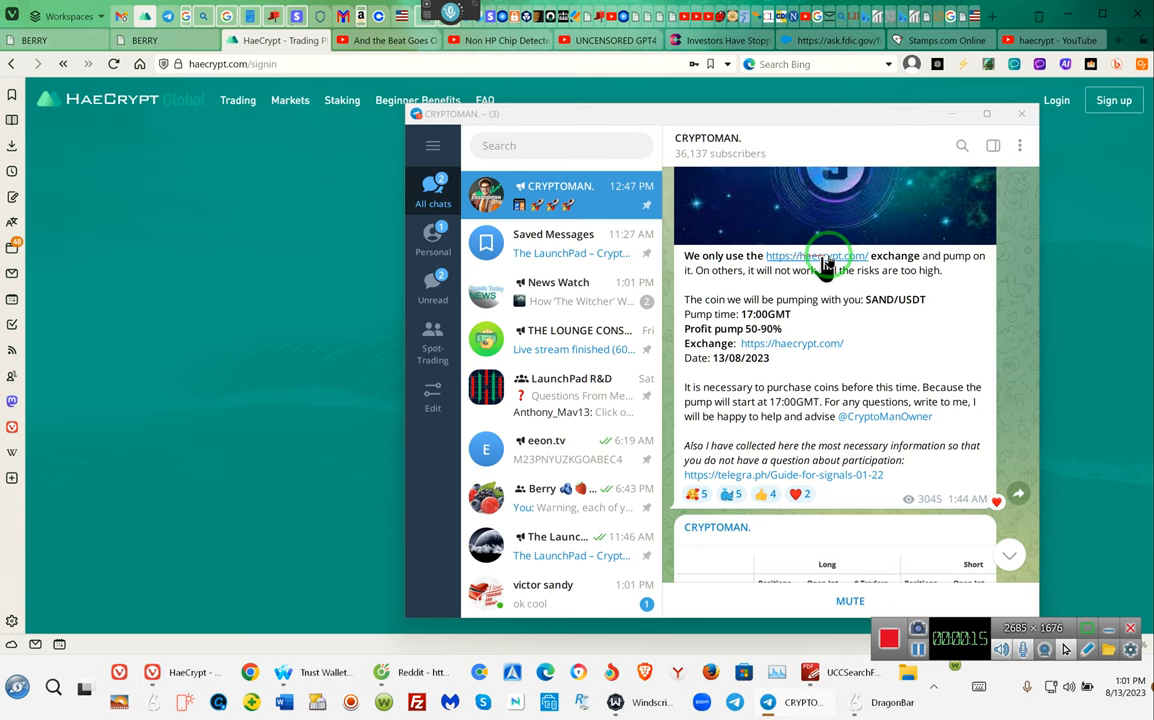
{"action": "mouse_move", "coordinate": [740, 260]}
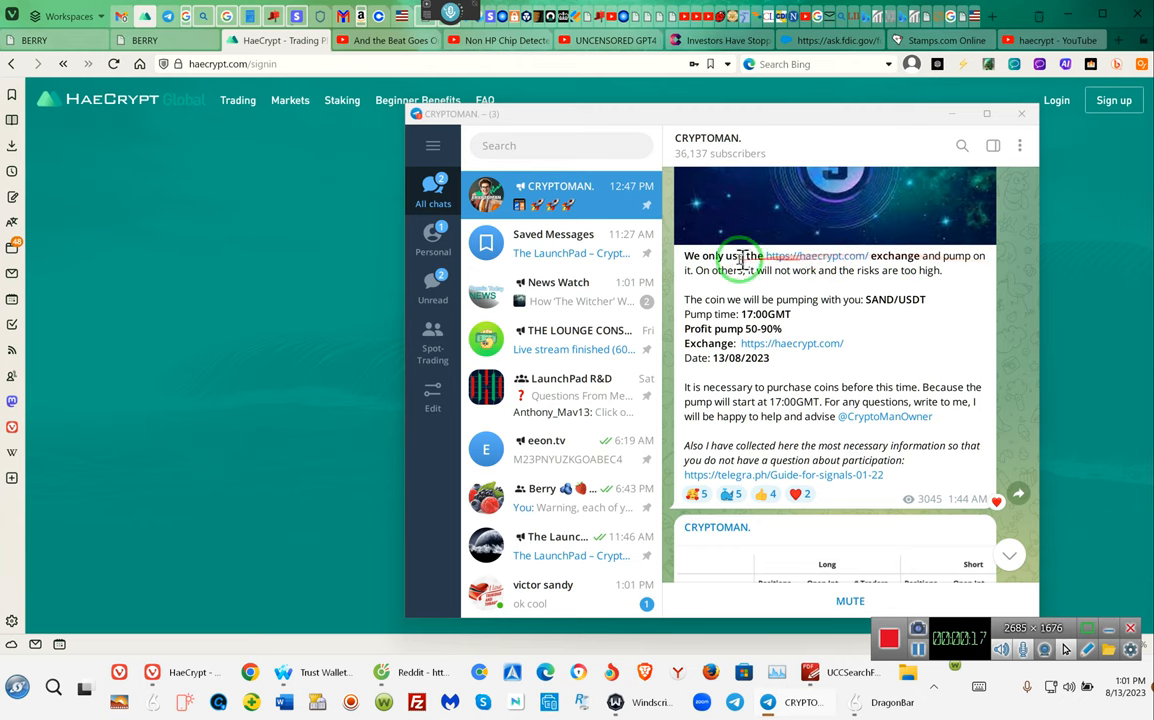
{"action": "mouse_move", "coordinate": [790, 276]}
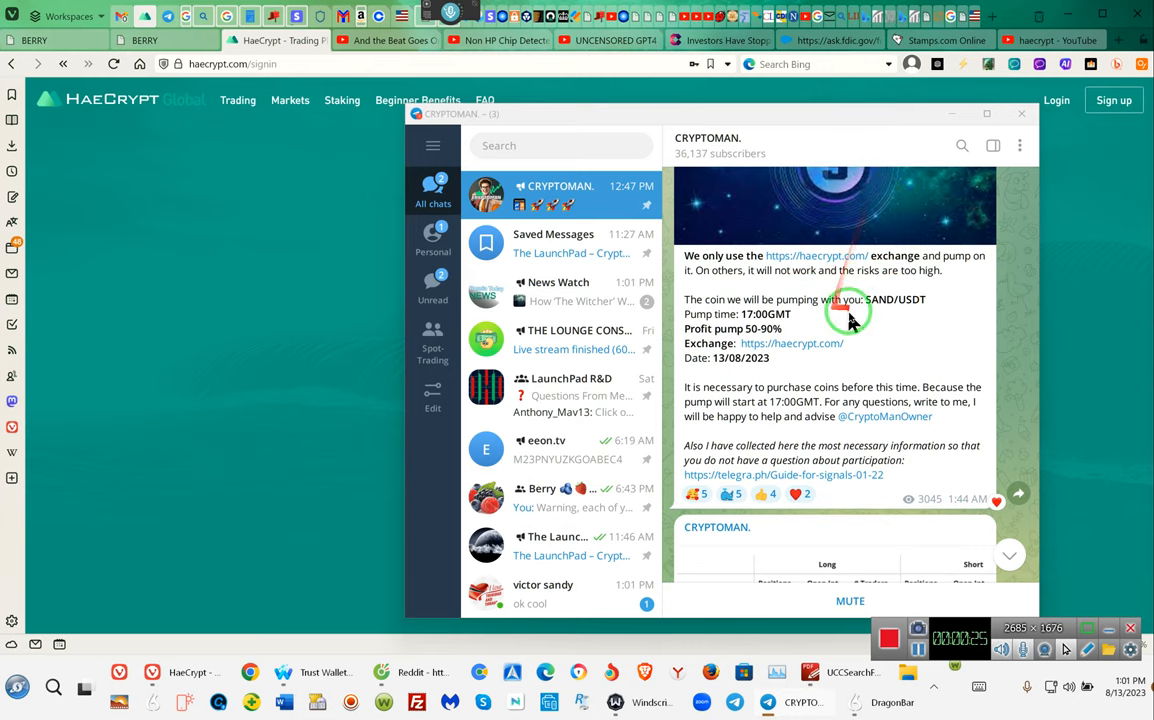
{"action": "mouse_move", "coordinate": [748, 300]}
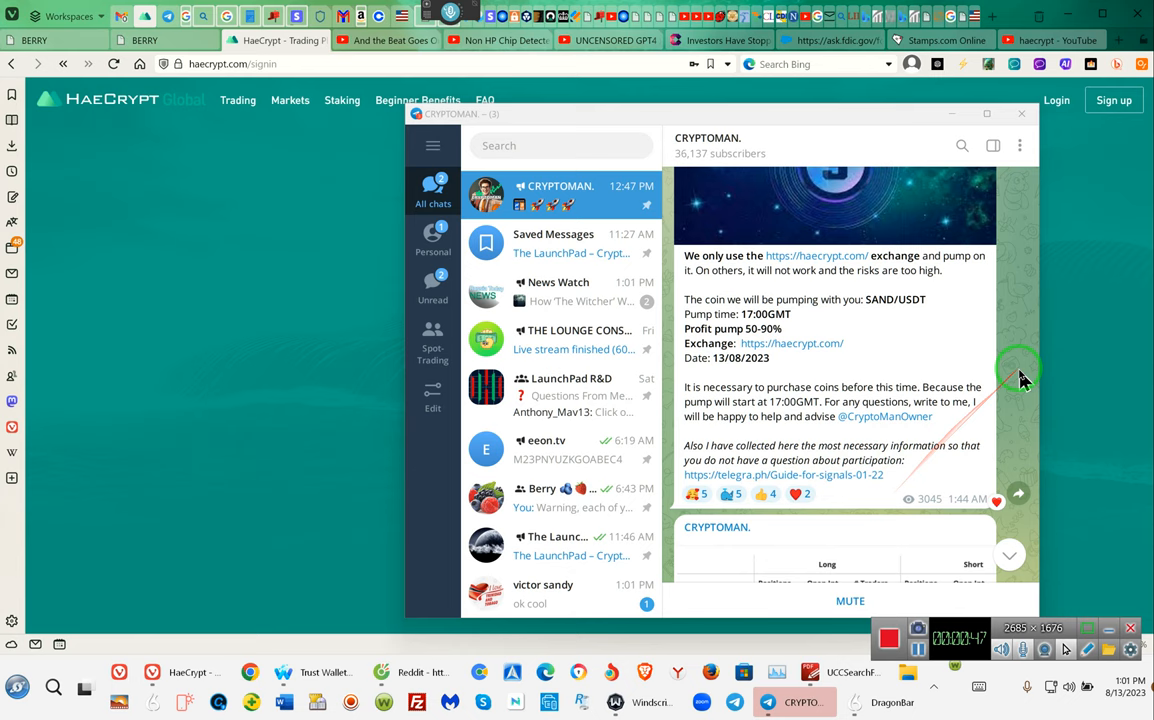
Scroll back through CRYPTOMAN's sell-now charts, Fibonacci lesson and BTC updates to the Three Candlestick Types graphic.
{"action": "scroll", "scroll_direction": "down", "scroll_amount": 3}
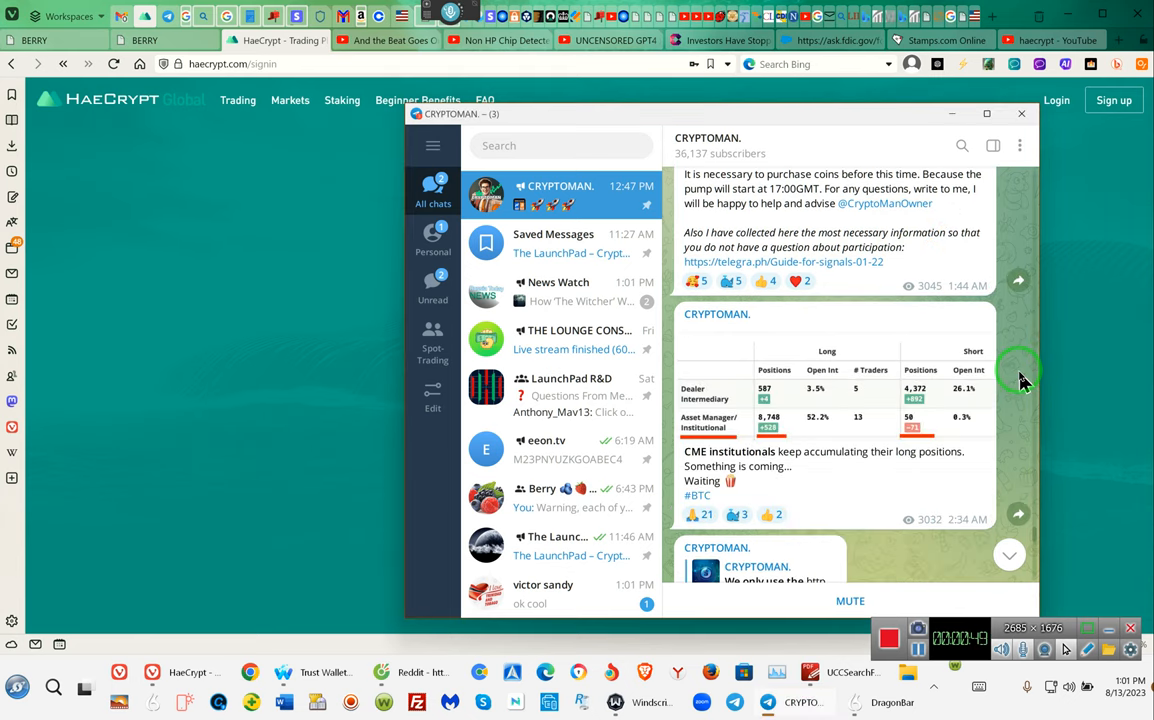
{"action": "scroll", "scroll_direction": "down", "scroll_amount": 3}
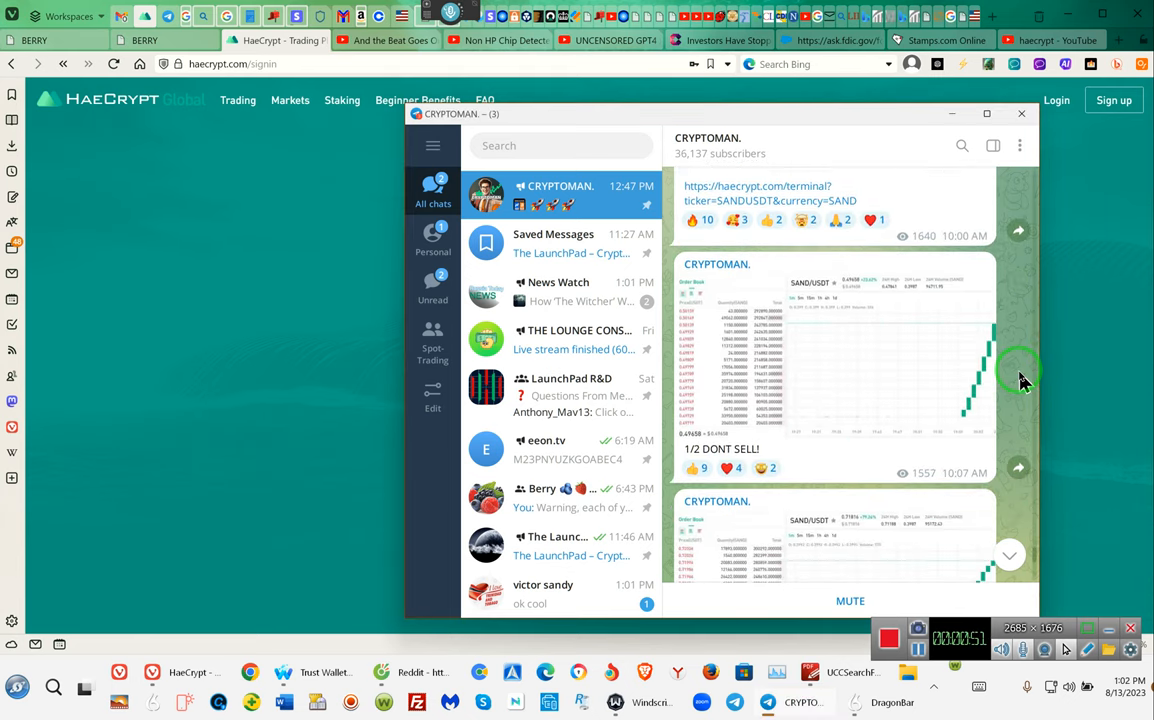
{"action": "scroll", "scroll_direction": "down", "scroll_amount": 3}
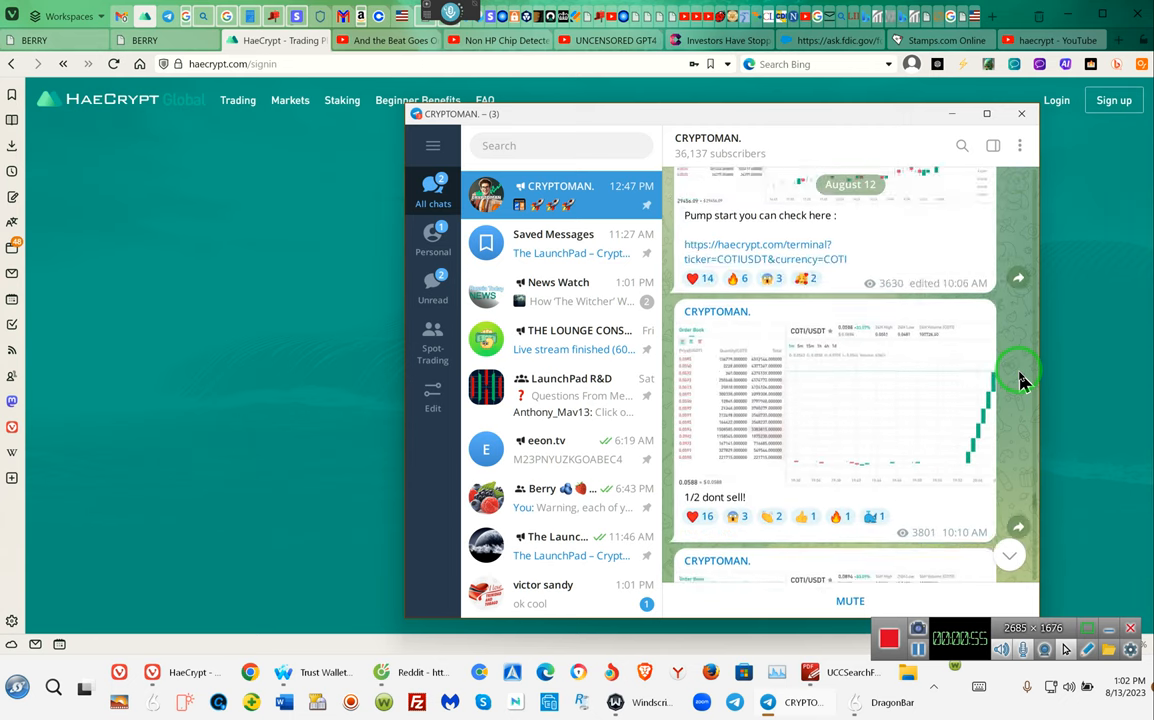
{"action": "scroll", "scroll_direction": "down", "scroll_amount": 3}
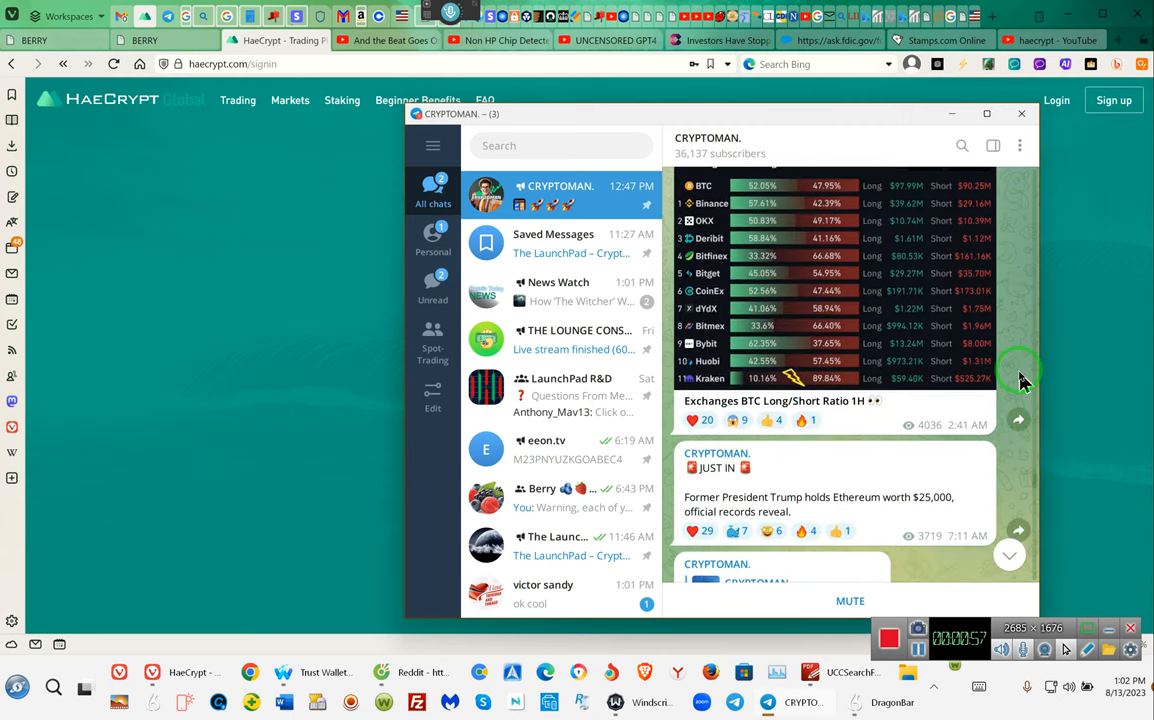
{"action": "scroll", "scroll_direction": "down", "scroll_amount": 3}
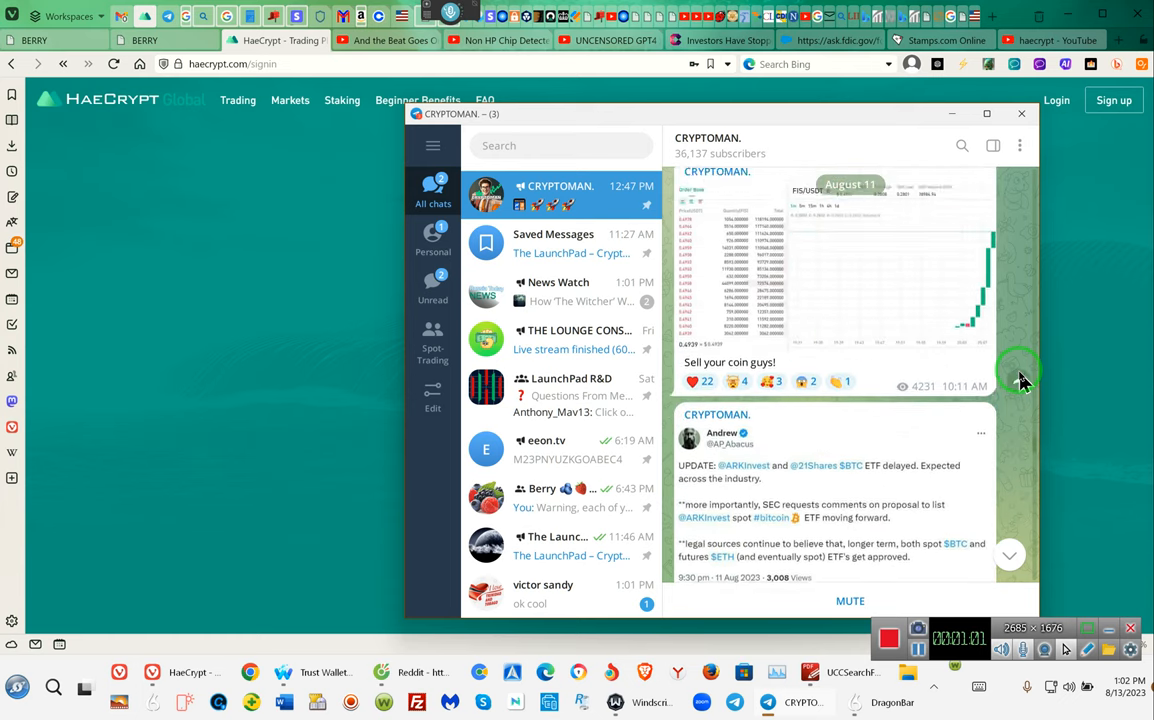
{"action": "scroll", "scroll_direction": "down", "scroll_amount": 3}
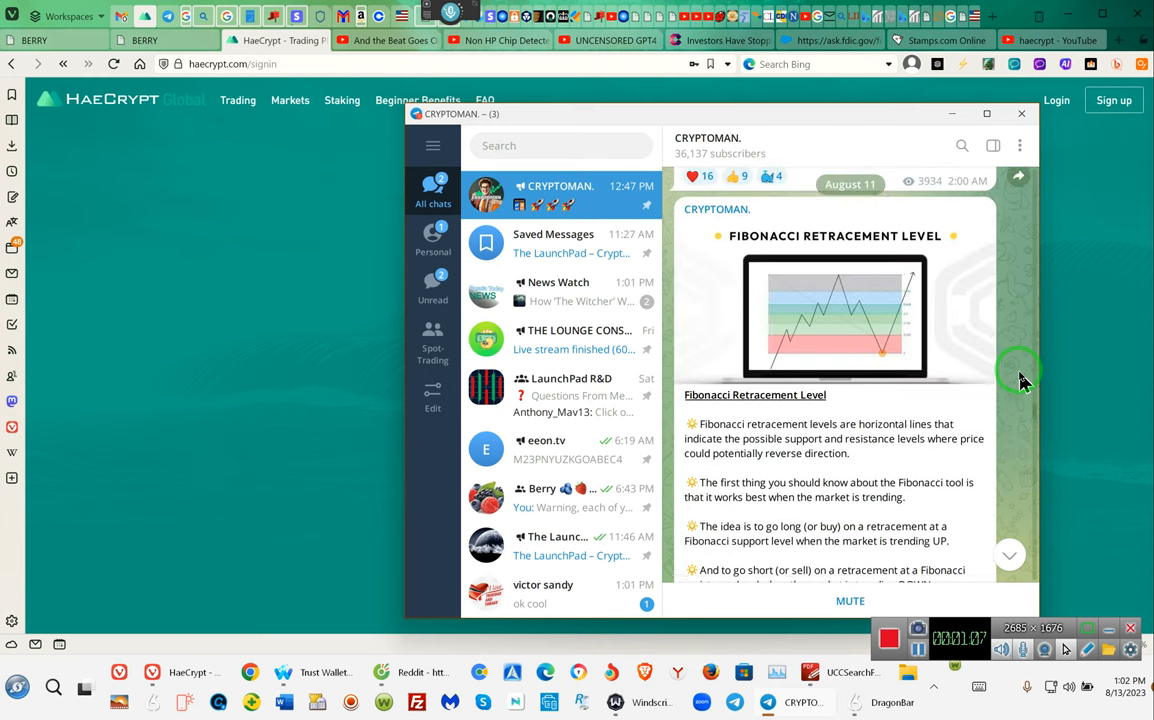
{"action": "scroll", "scroll_direction": "down", "scroll_amount": 3}
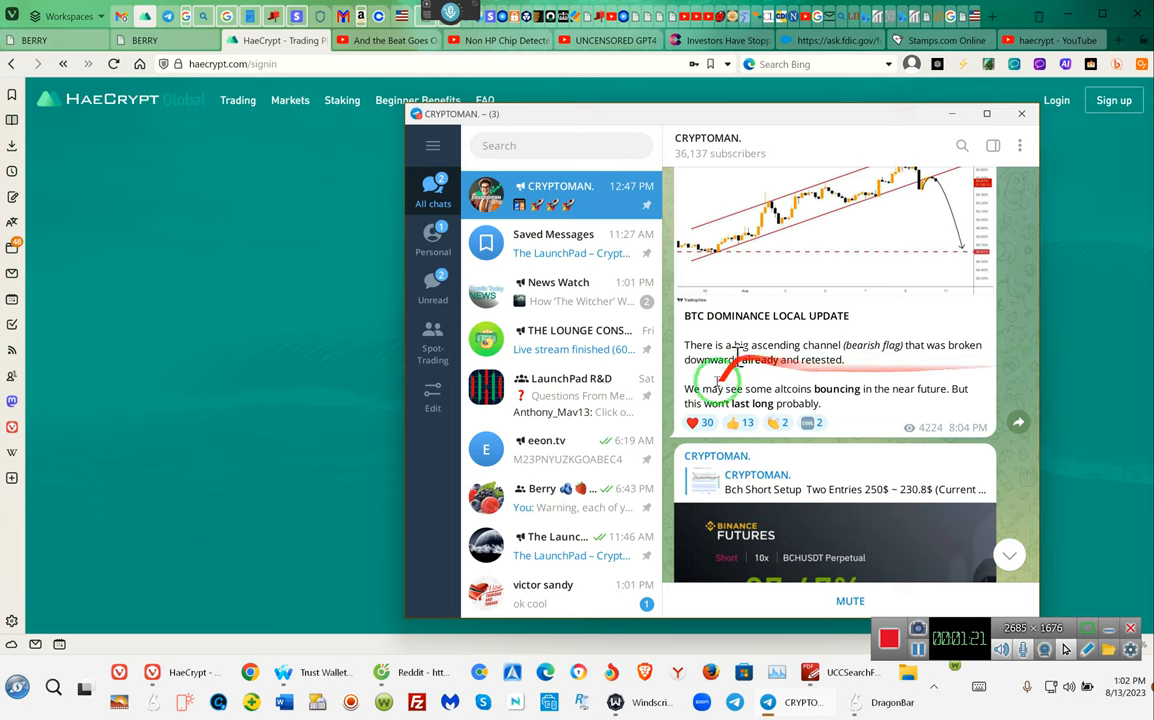
{"action": "mouse_move", "coordinate": [886, 496]}
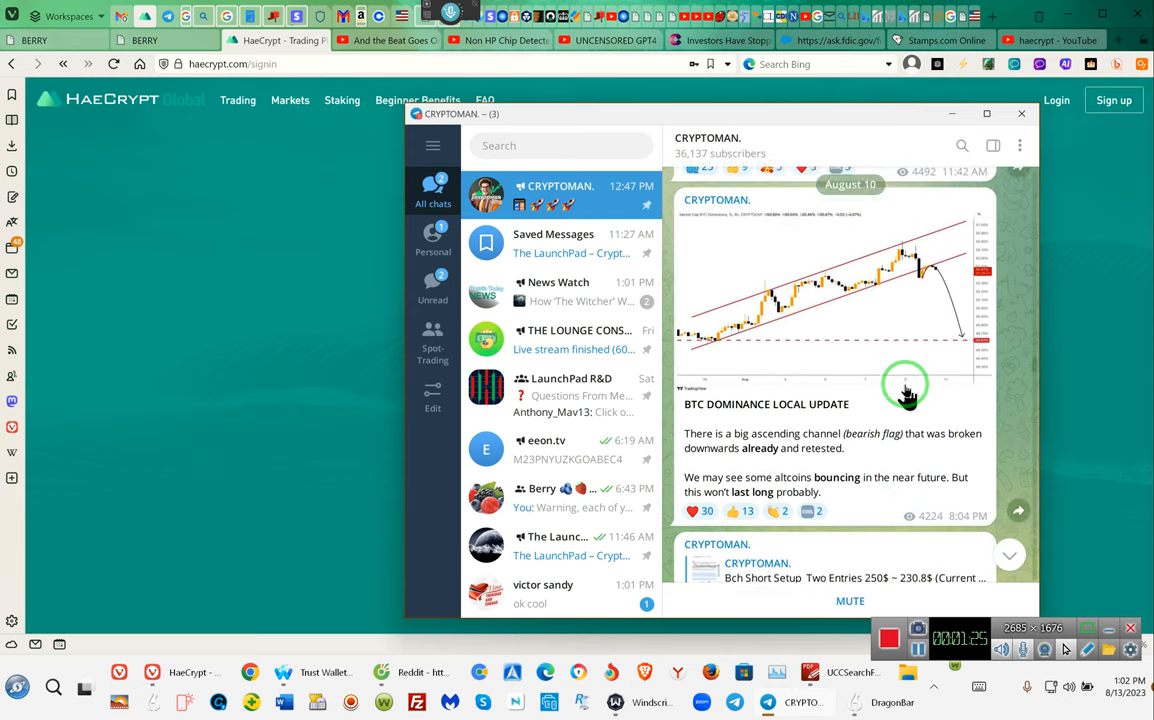
{"action": "scroll", "scroll_direction": "down", "scroll_amount": 3}
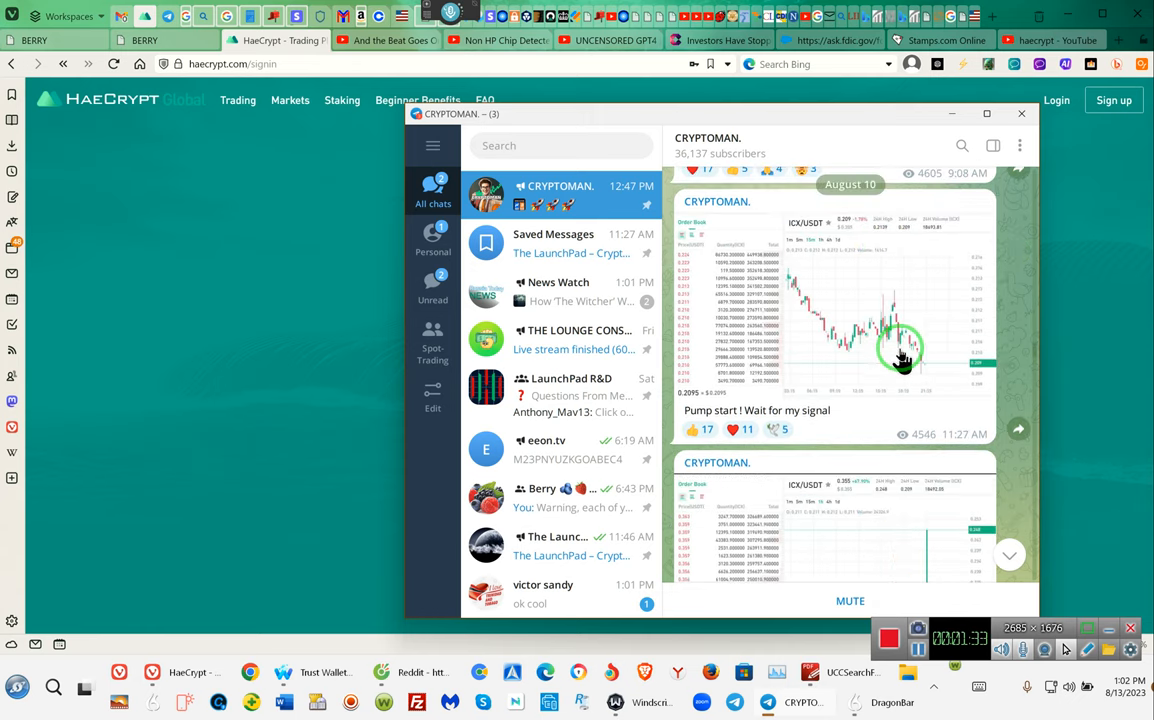
{"action": "scroll", "scroll_direction": "down", "scroll_amount": 3}
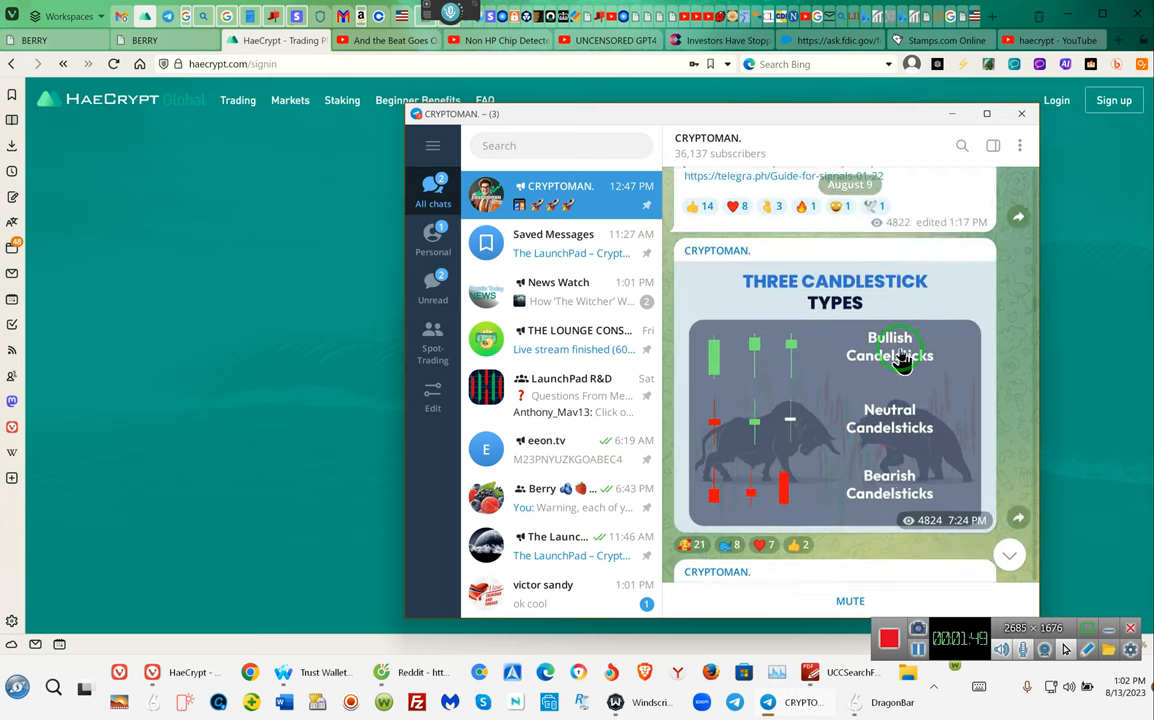
Scroll further back past the ICX/USDT and KAVA/USDT pump posts to the CHZ/USDT 'Sell your coin guys' post.
{"action": "scroll", "scroll_direction": "down", "scroll_amount": 3}
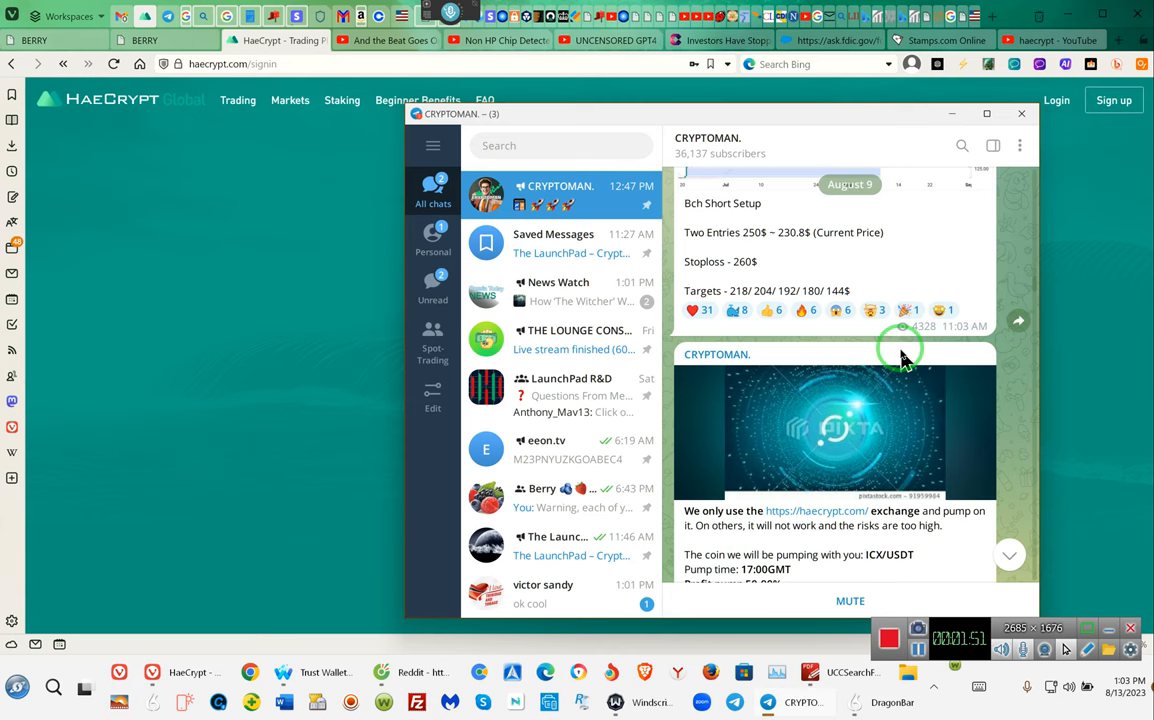
{"action": "scroll", "scroll_direction": "down", "scroll_amount": 3}
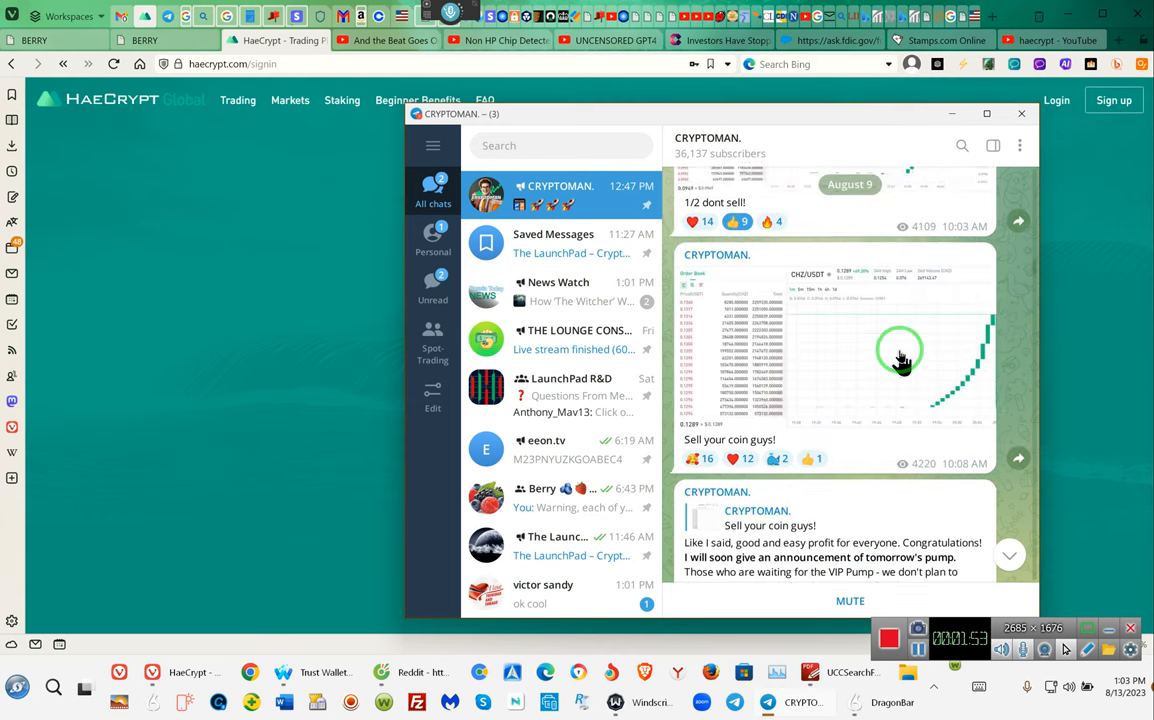
{"action": "scroll", "scroll_direction": "down", "scroll_amount": 3}
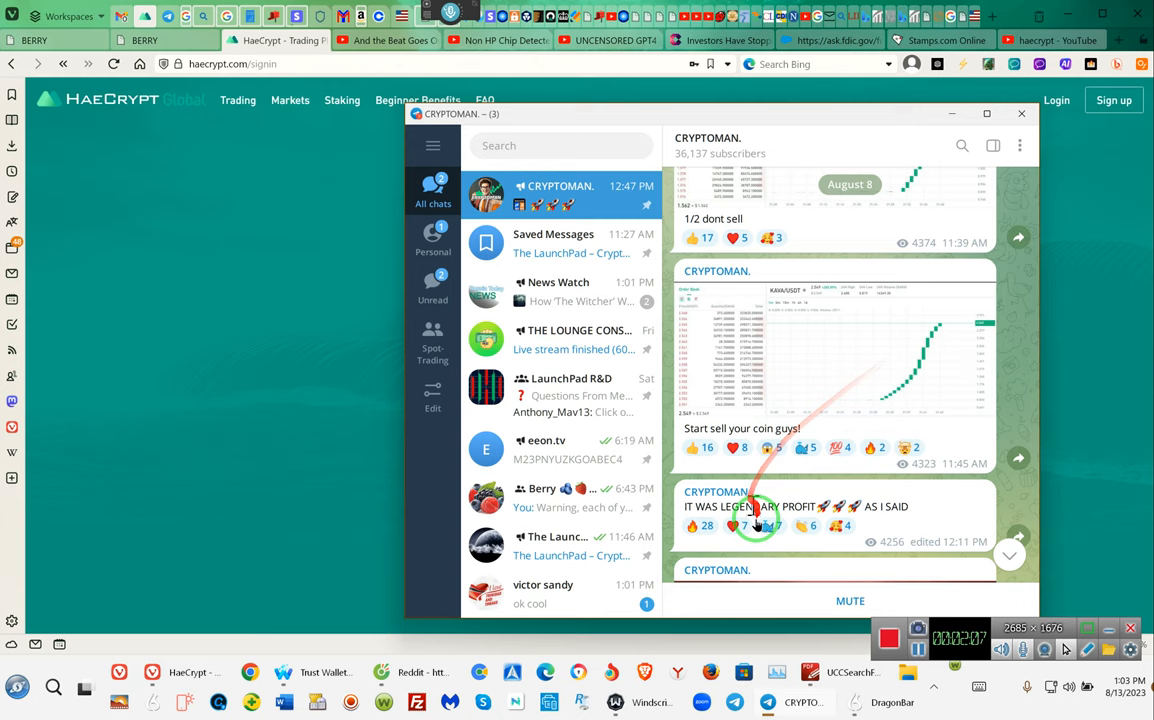
{"action": "mouse_move", "coordinate": [876, 552]}
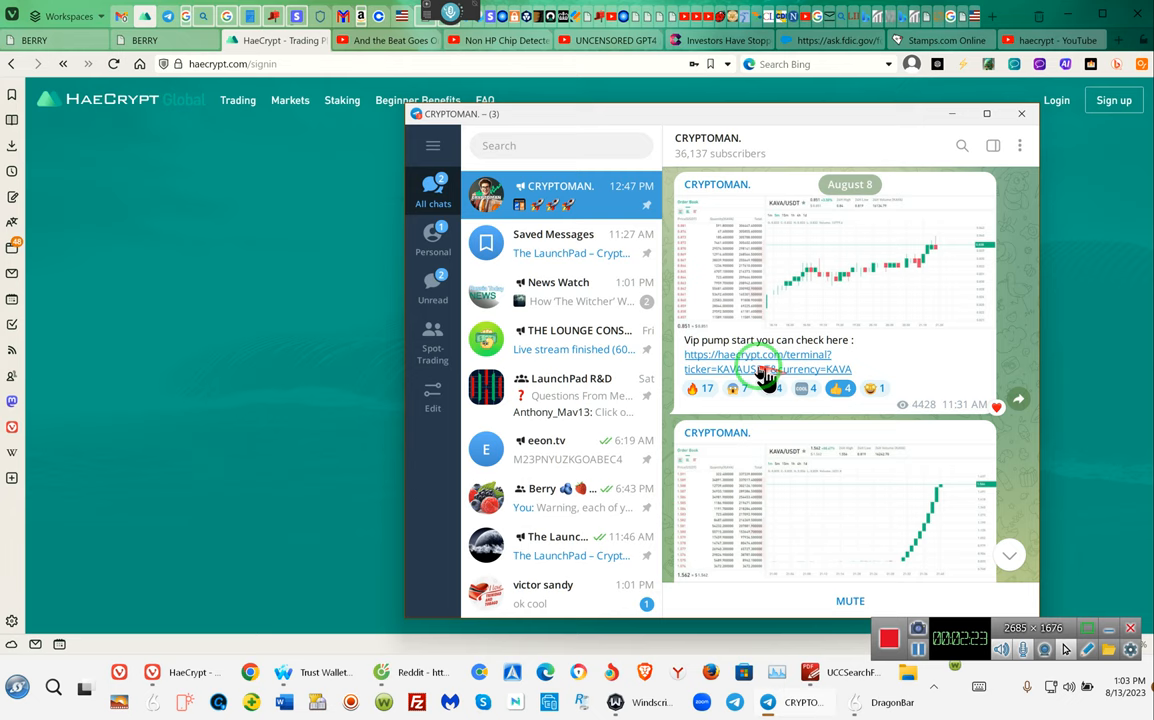
{"action": "mouse_move", "coordinate": [752, 372]}
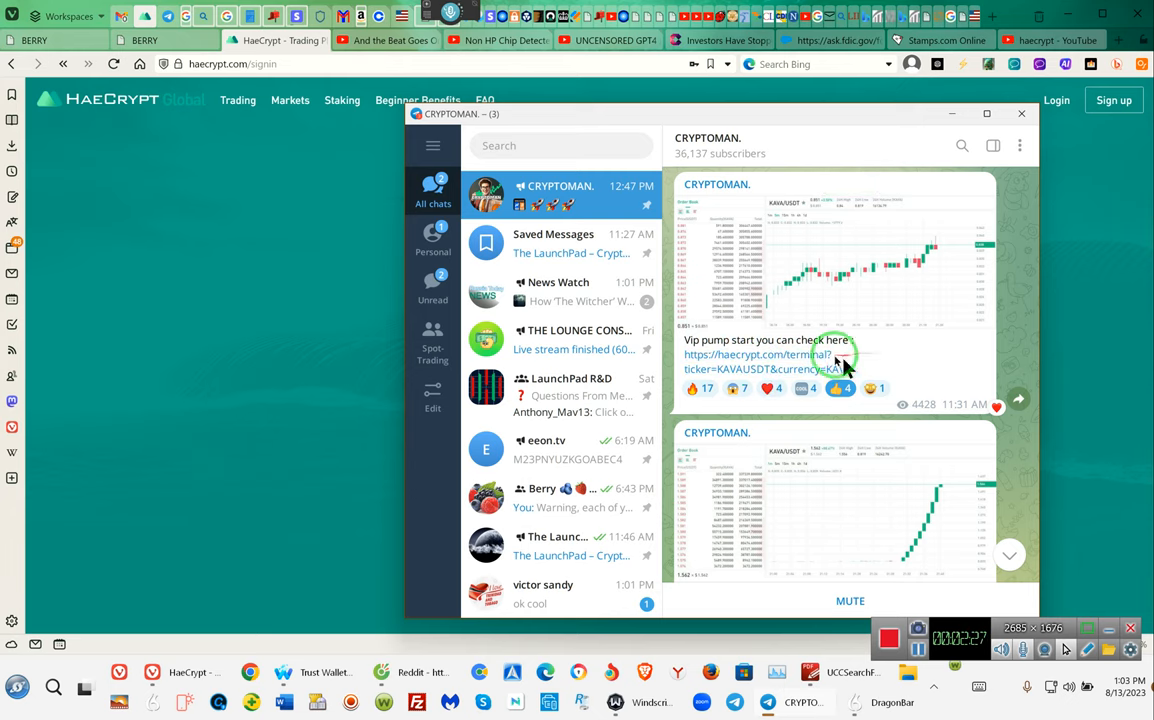
{"action": "mouse_move", "coordinate": [822, 440]}
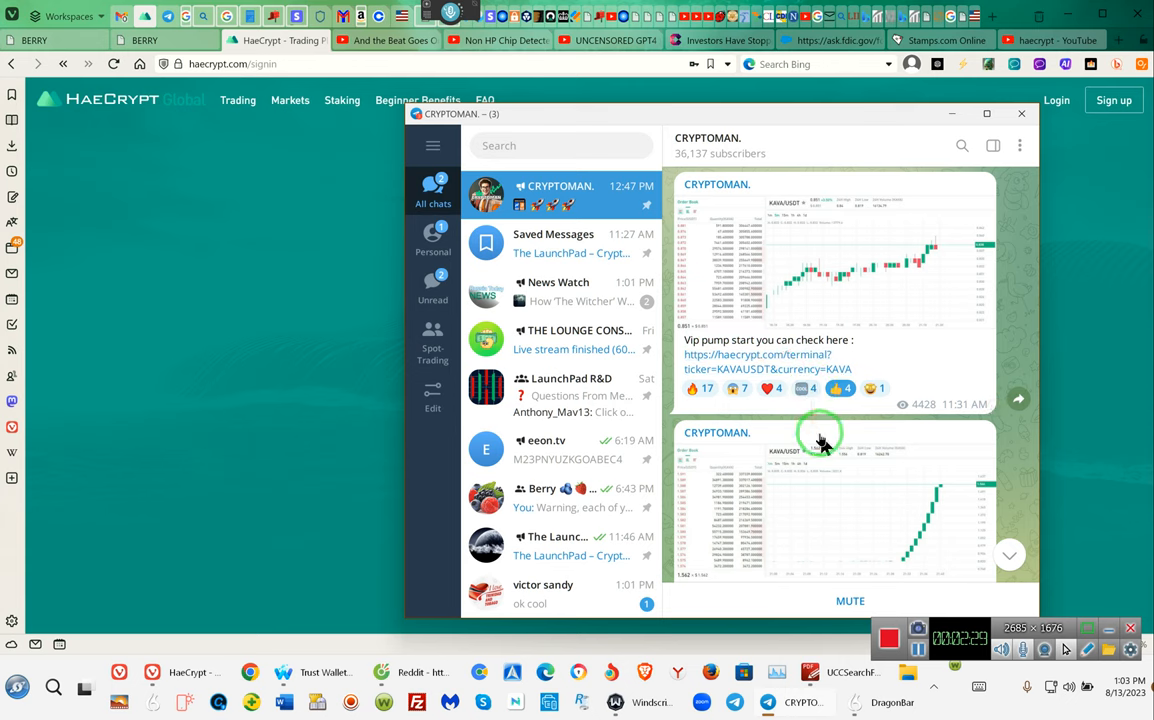
{"action": "scroll", "scroll_direction": "down", "scroll_amount": 3}
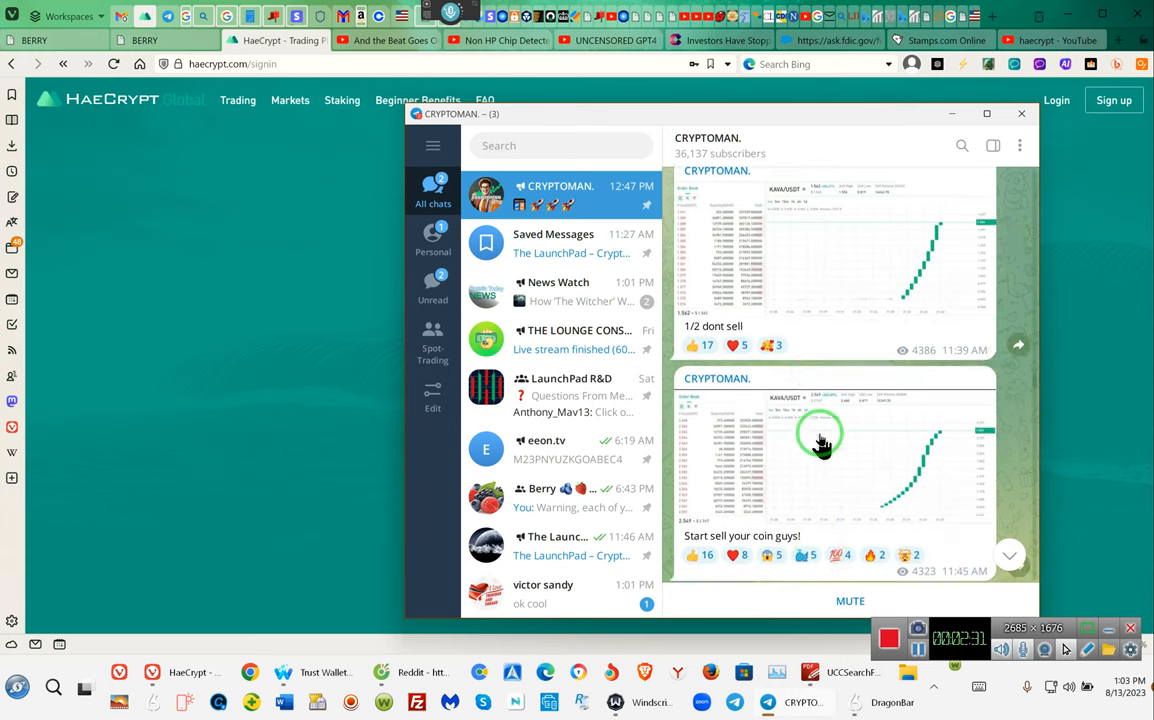
{"action": "scroll", "scroll_direction": "down", "scroll_amount": 3}
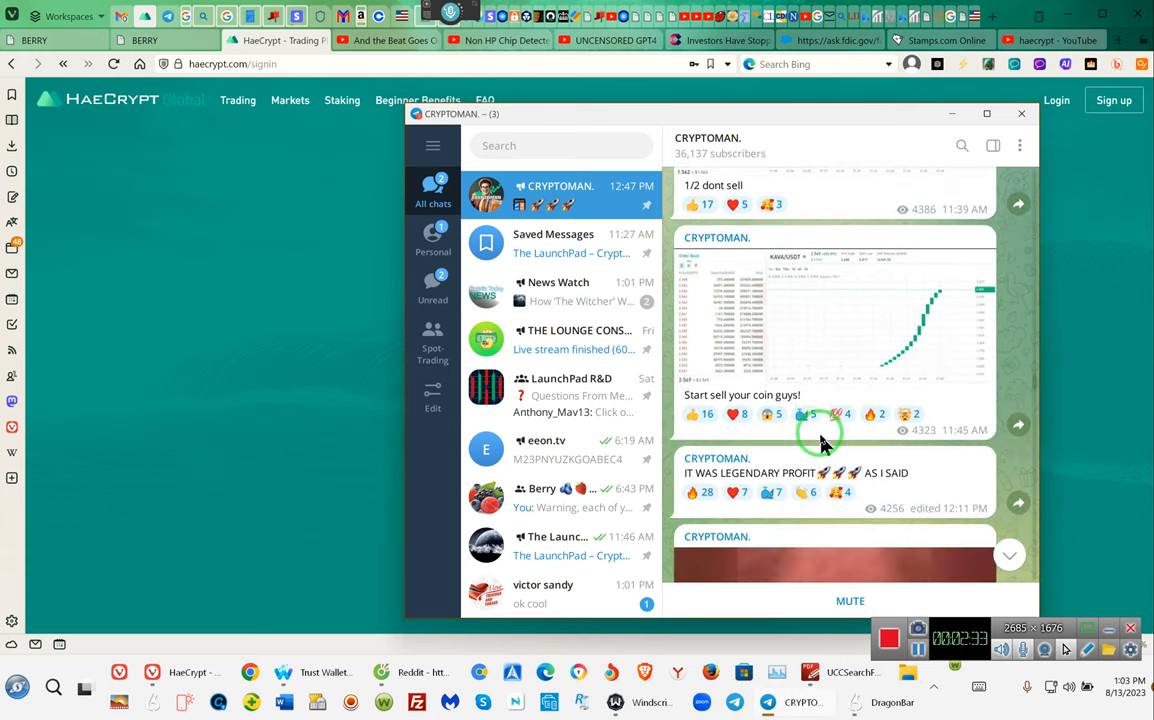
{"action": "scroll", "scroll_direction": "down", "scroll_amount": 3}
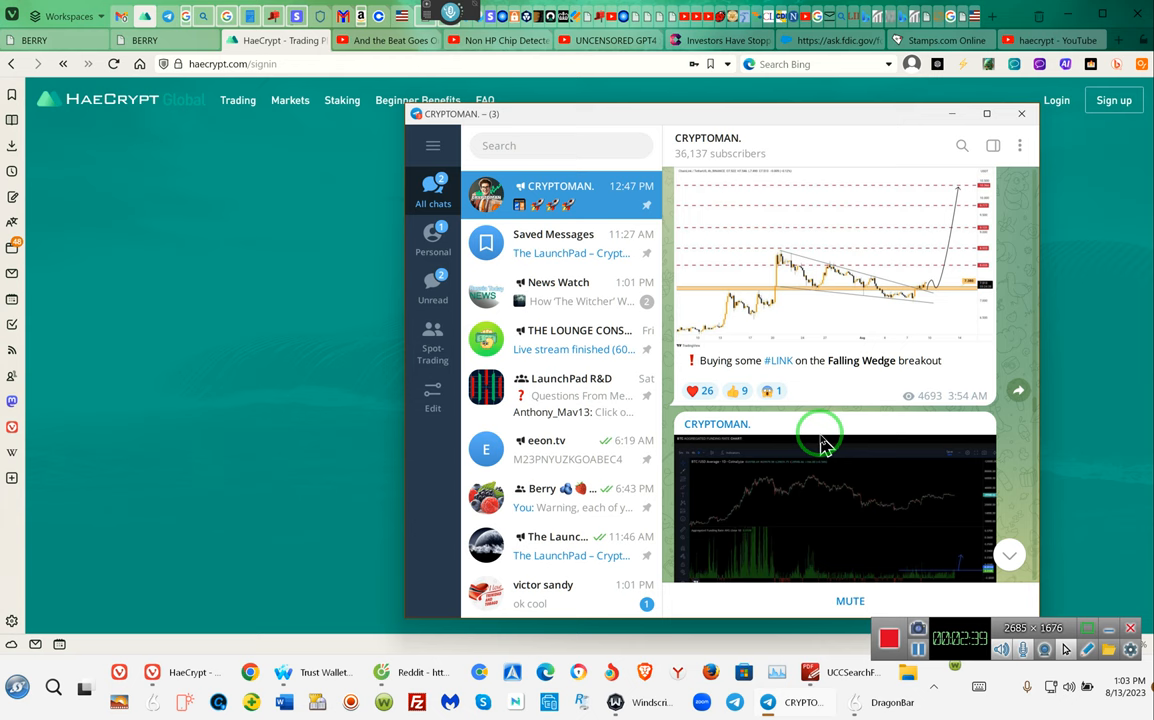
{"action": "scroll", "scroll_direction": "down", "scroll_amount": 3}
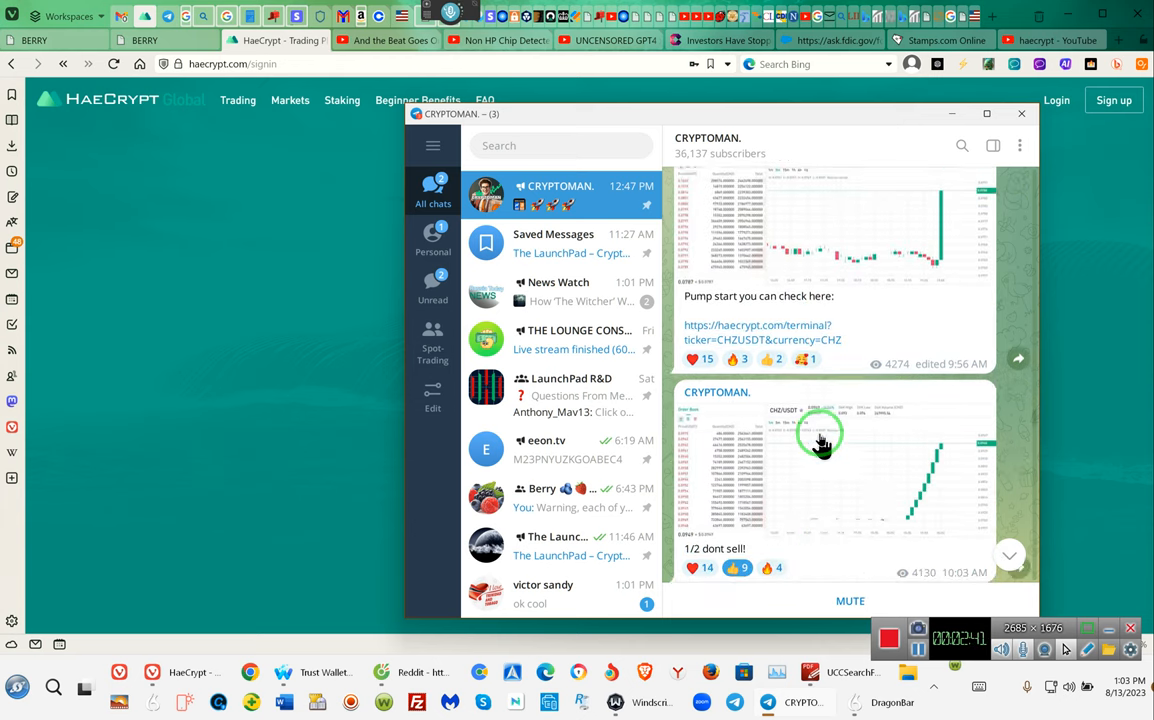
{"action": "scroll", "scroll_direction": "down", "scroll_amount": 3}
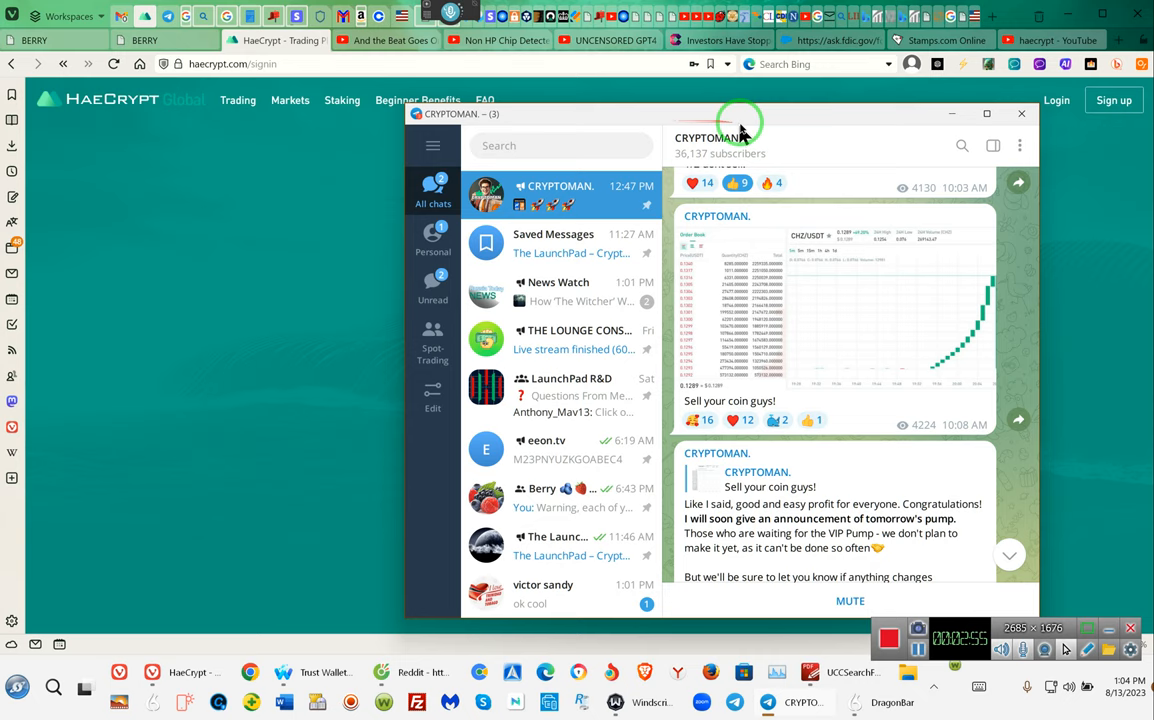
{"action": "mouse_move", "coordinate": [716, 152]}
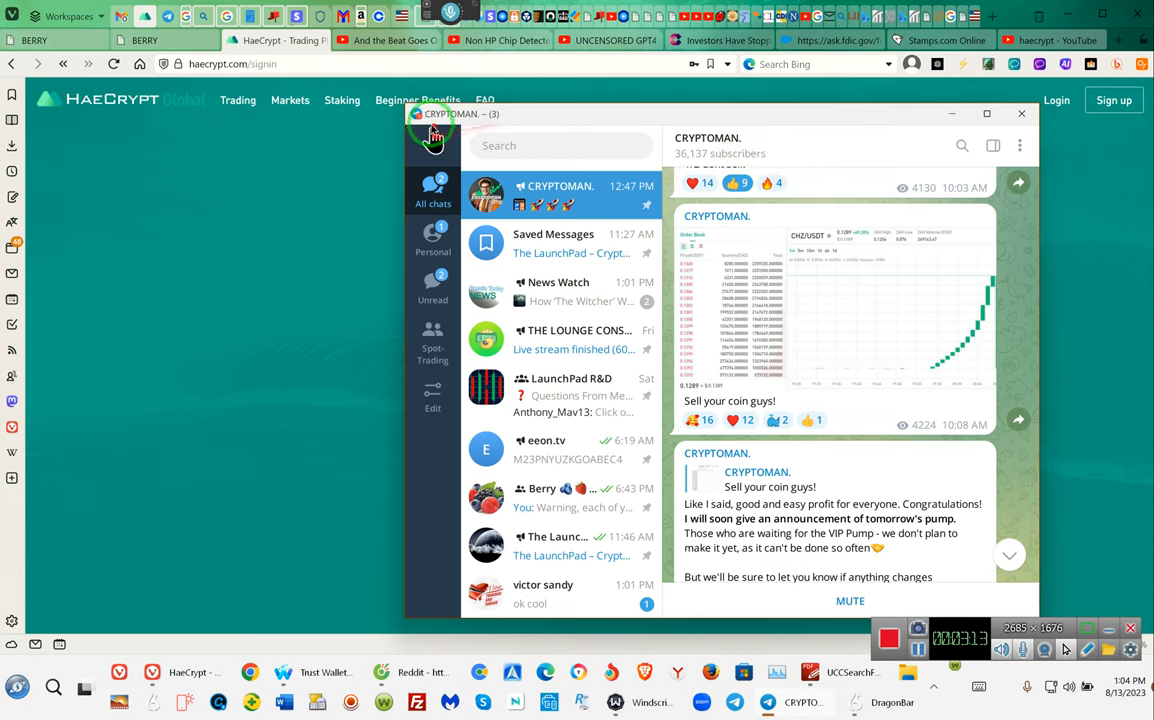
{"action": "mouse_move", "coordinate": [696, 152]}
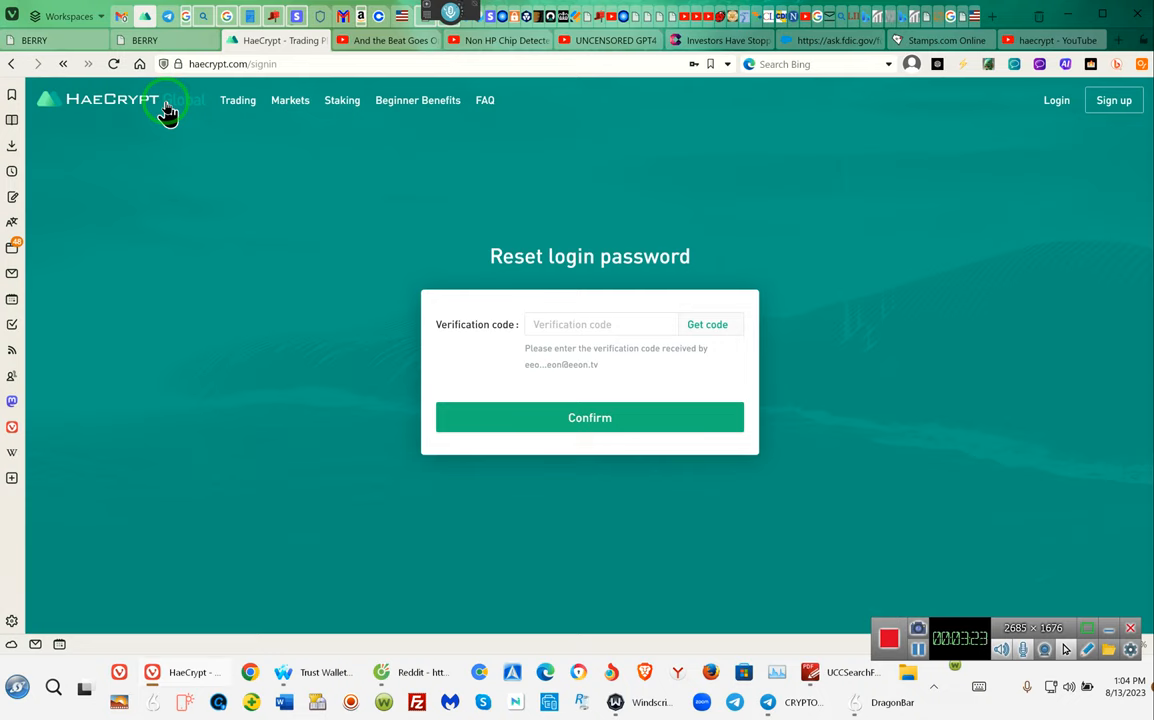
{"action": "mouse_move", "coordinate": [196, 110]}
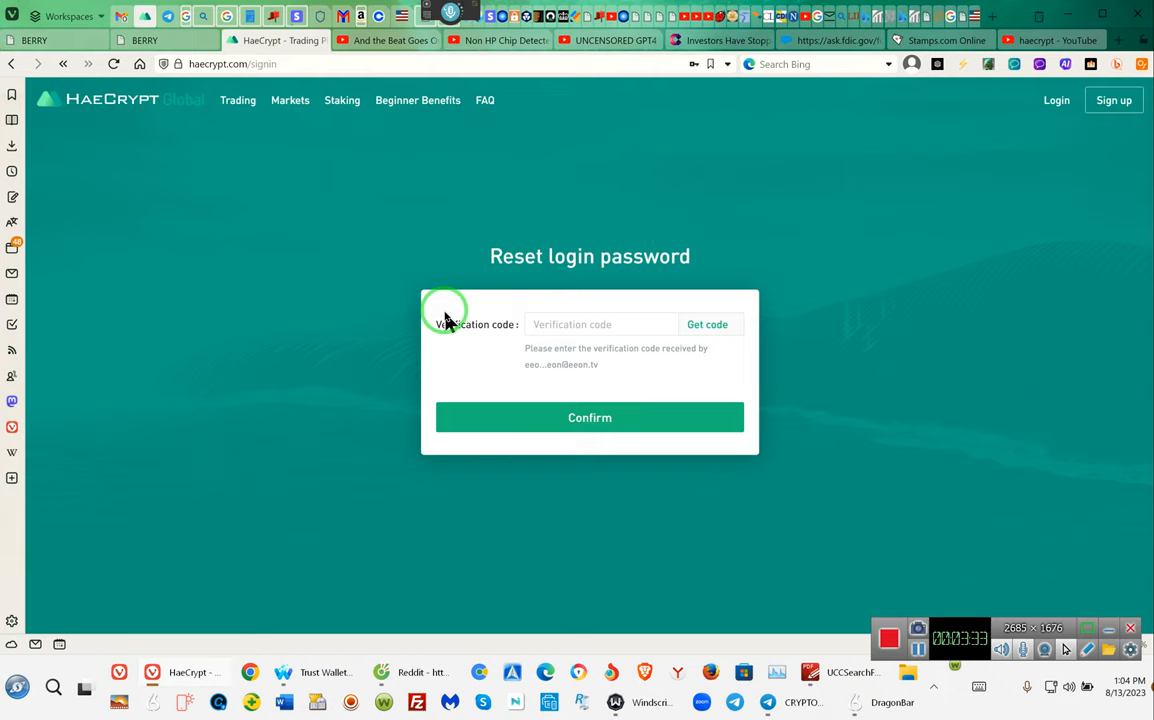
Go from the password-reset page to HaeCrypt's home page via the top-left logo.
{"action": "left_click", "coordinate": [600, 324]}
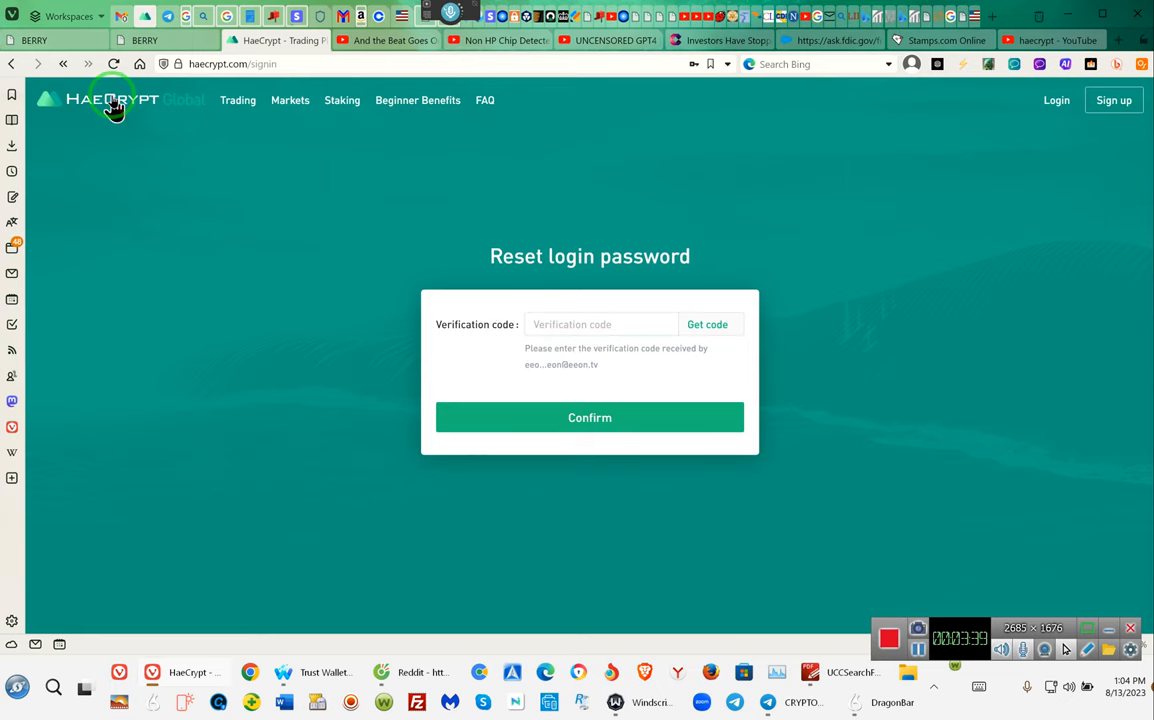
{"action": "left_click", "coordinate": [110, 106]}
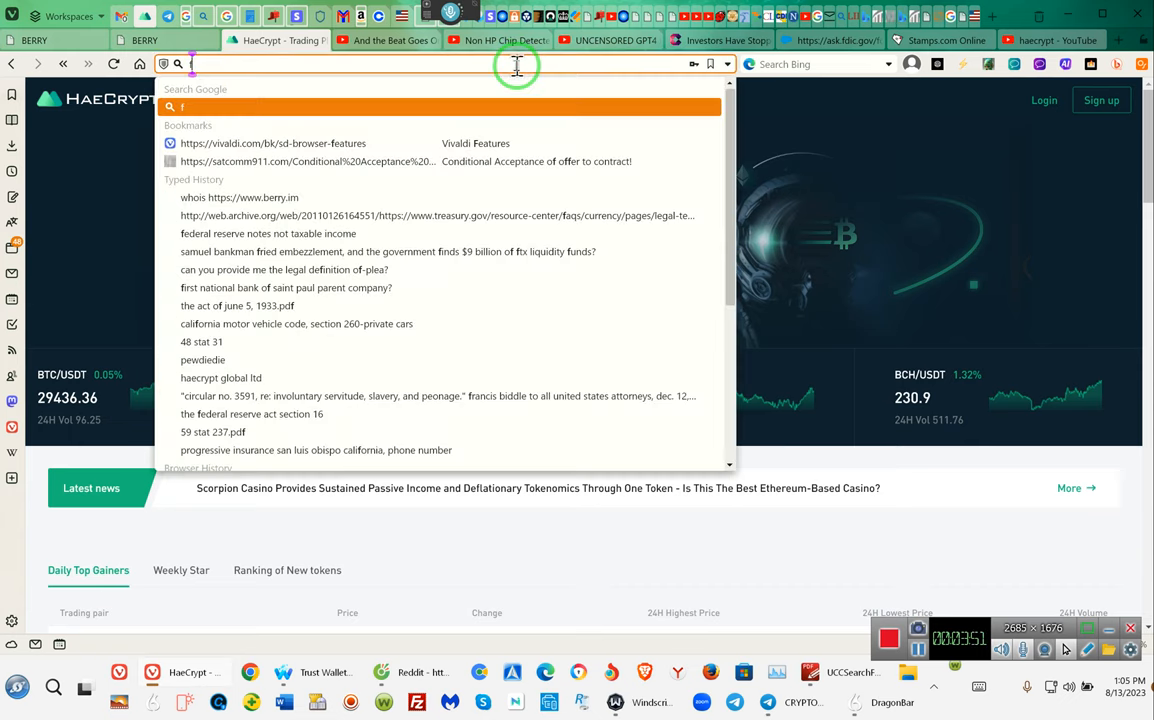
Try fastxbit.com, hit 'This site can't be reached', and select the address to retype it as a search.
{"action": "type", "text": "fasr"}
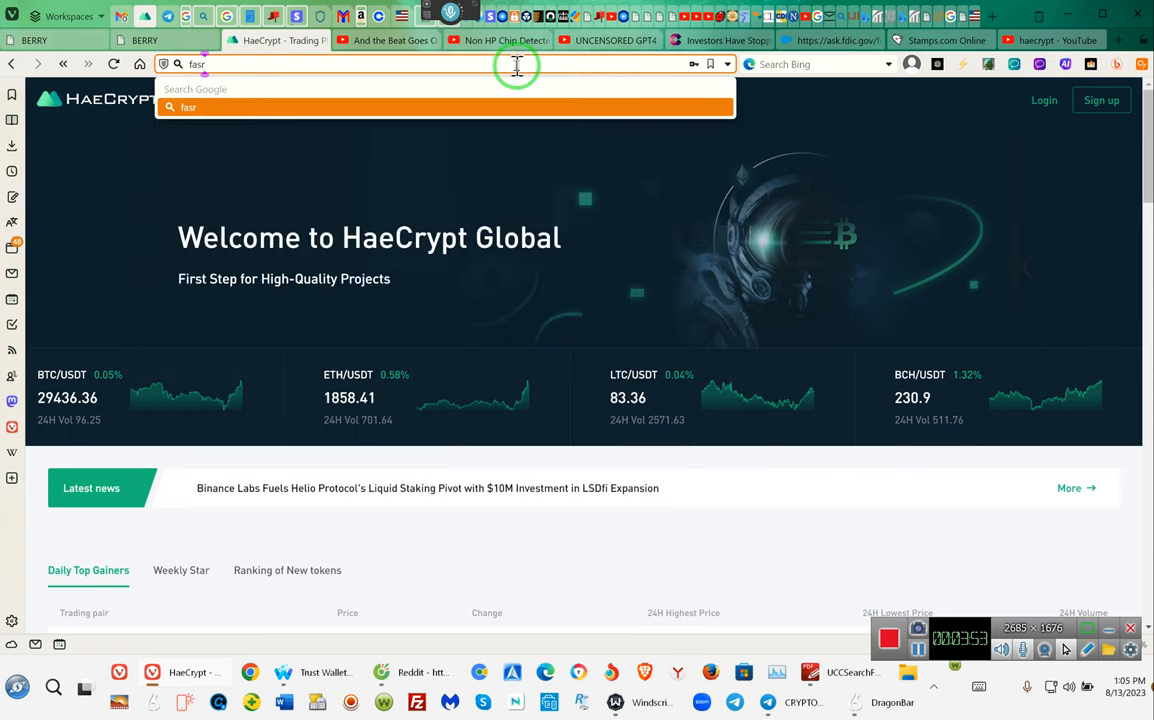
{"action": "key", "text": "Backspace"}
{"action": "type", "text": "txbit"}
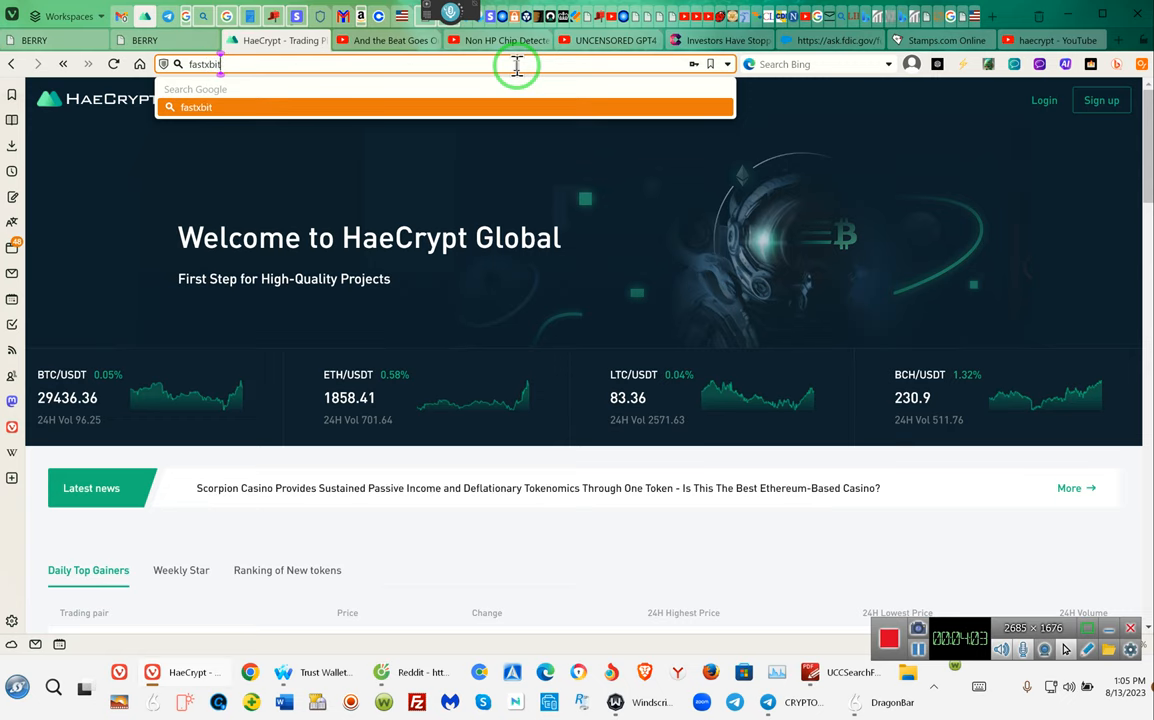
{"action": "type", "text": ".com"}
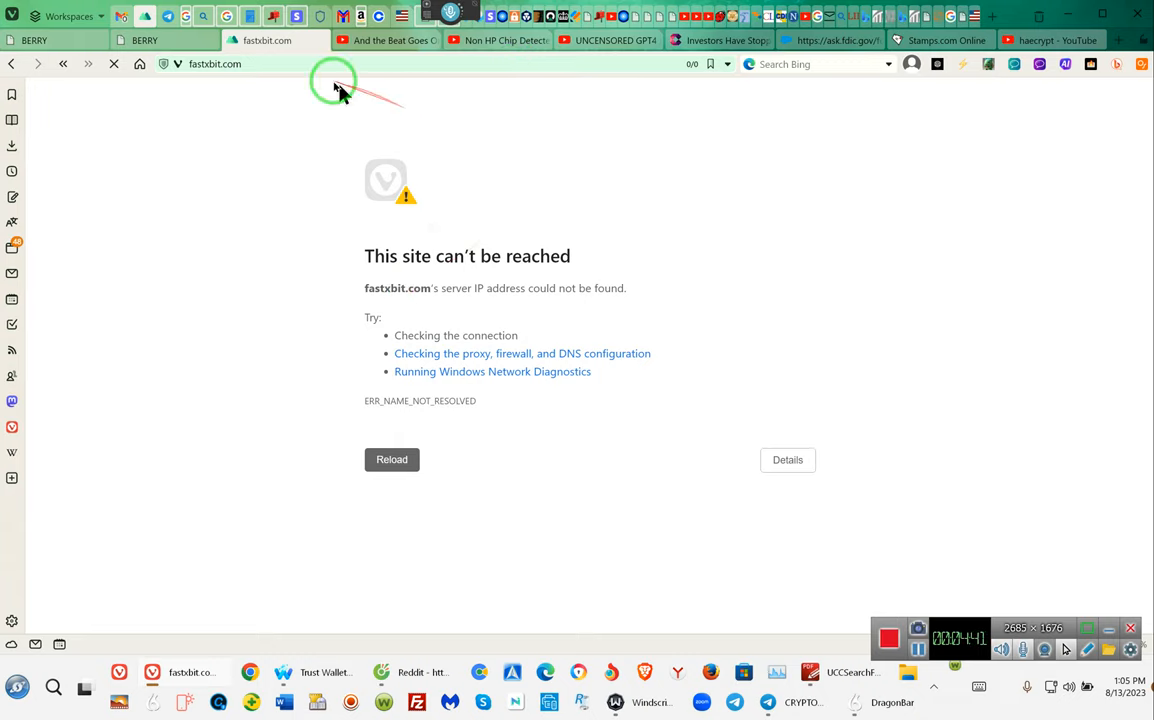
{"action": "mouse_move", "coordinate": [516, 320]}
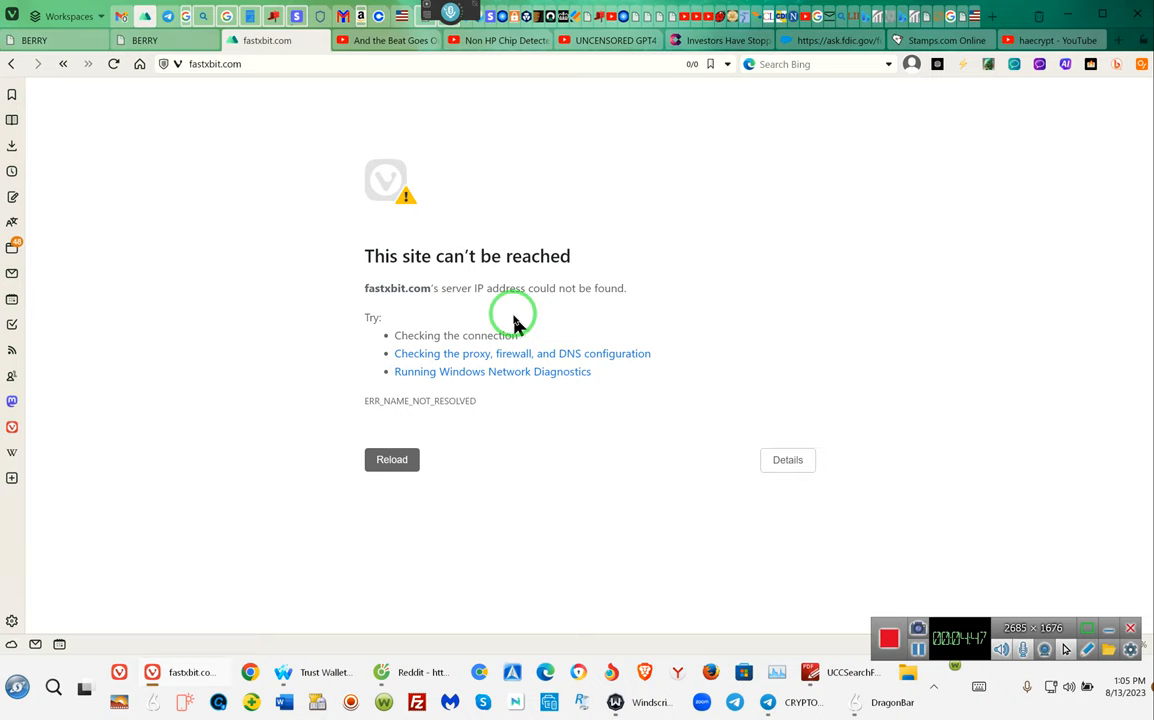
{"action": "mouse_move", "coordinate": [434, 188]}
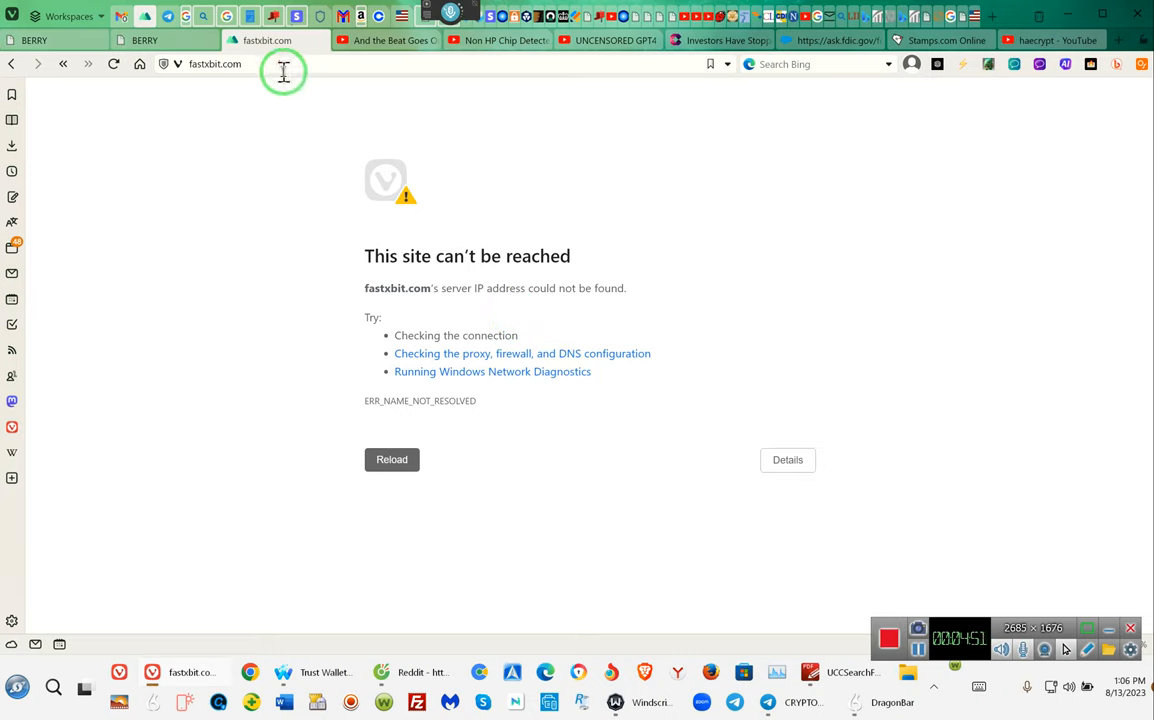
{"action": "left_click", "coordinate": [284, 64]}
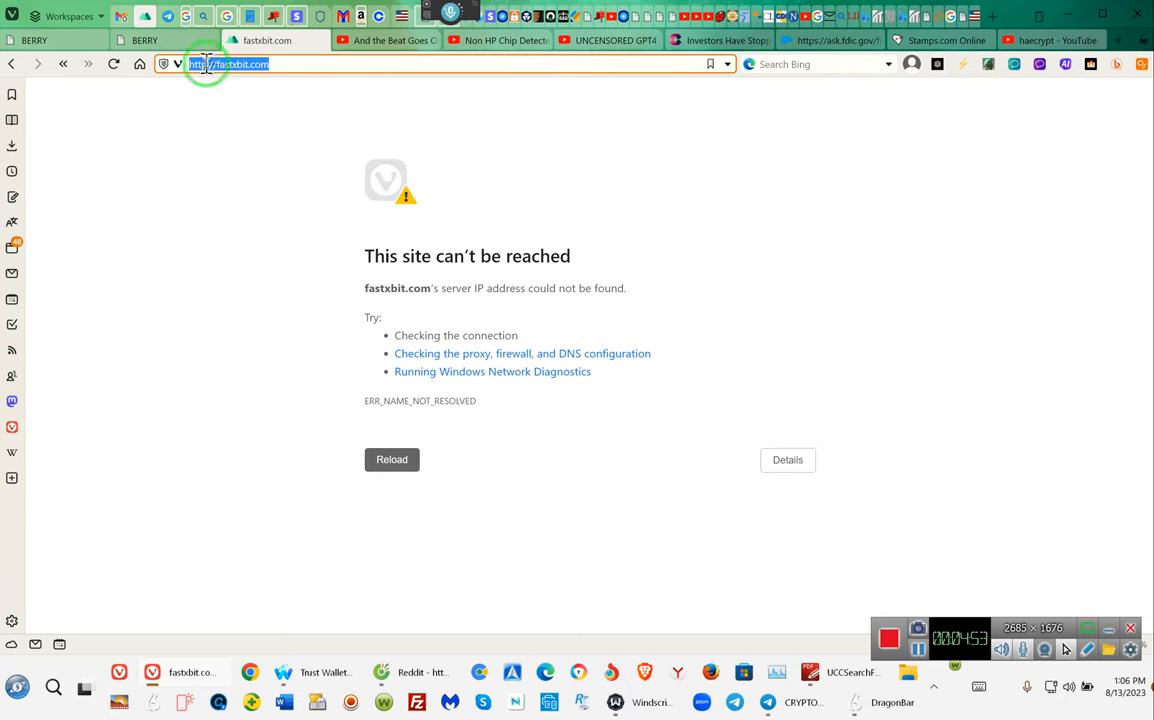
{"action": "left_click", "coordinate": [212, 66]}
{"action": "type", "text": "F"}
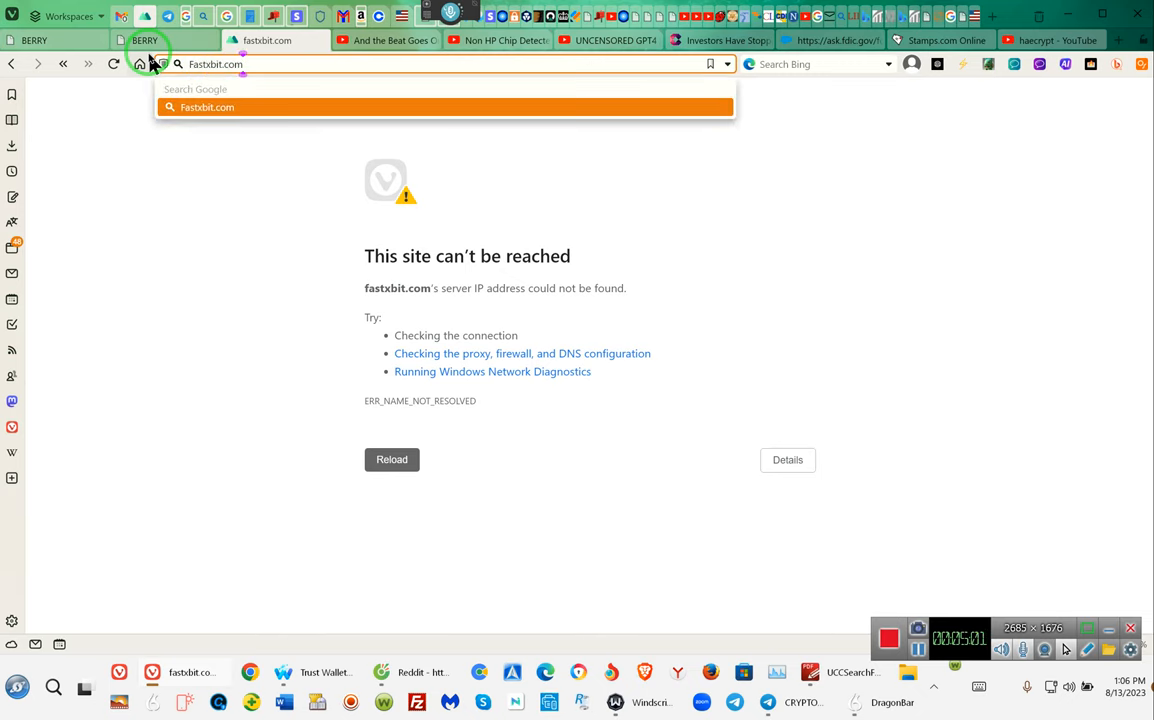
Search Google for Fastxbit, scan the scam-review results and pick the Reddit 'Scam Exchange Connected to Discord Server' result.
{"action": "key", "text": "Backspace"}
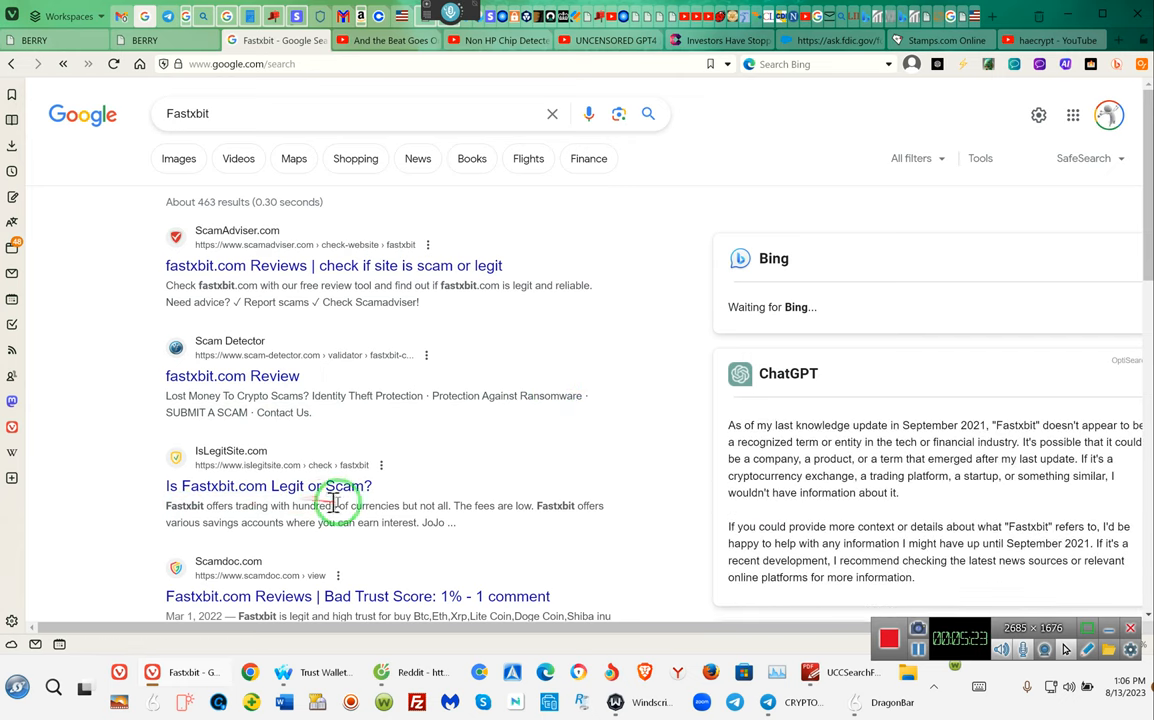
{"action": "mouse_move", "coordinate": [460, 512]}
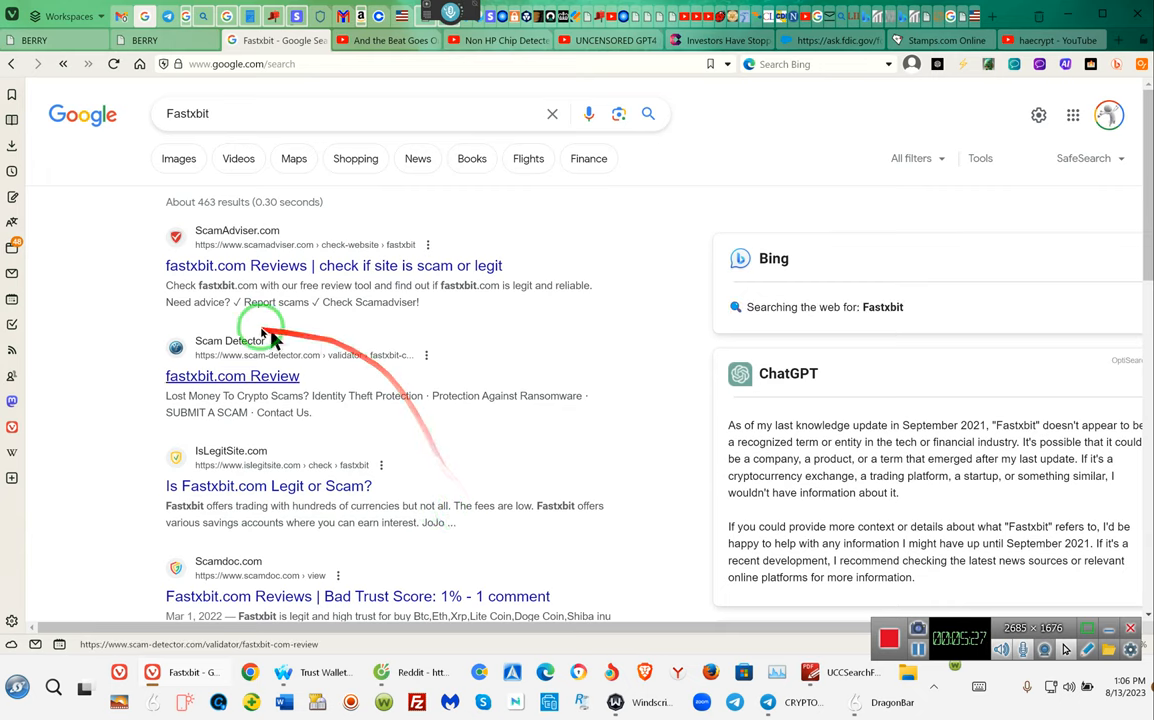
{"action": "mouse_move", "coordinate": [352, 280]}
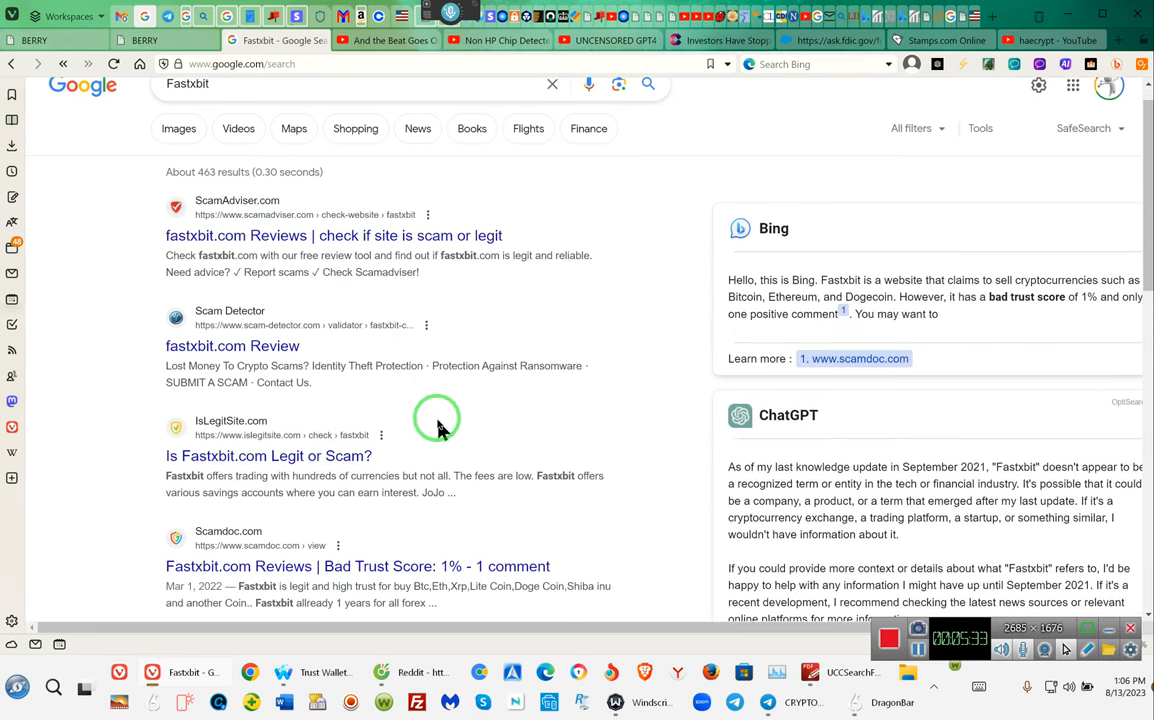
{"action": "scroll", "scroll_direction": "down", "scroll_amount": 3}
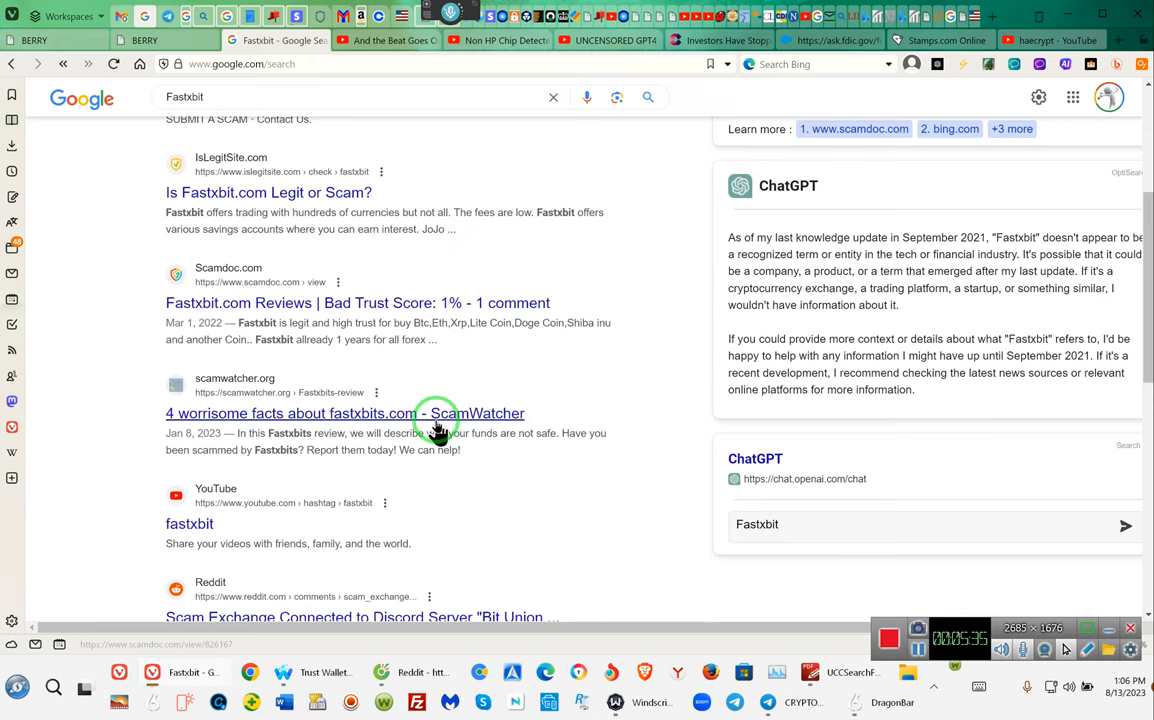
{"action": "mouse_move", "coordinate": [200, 310]}
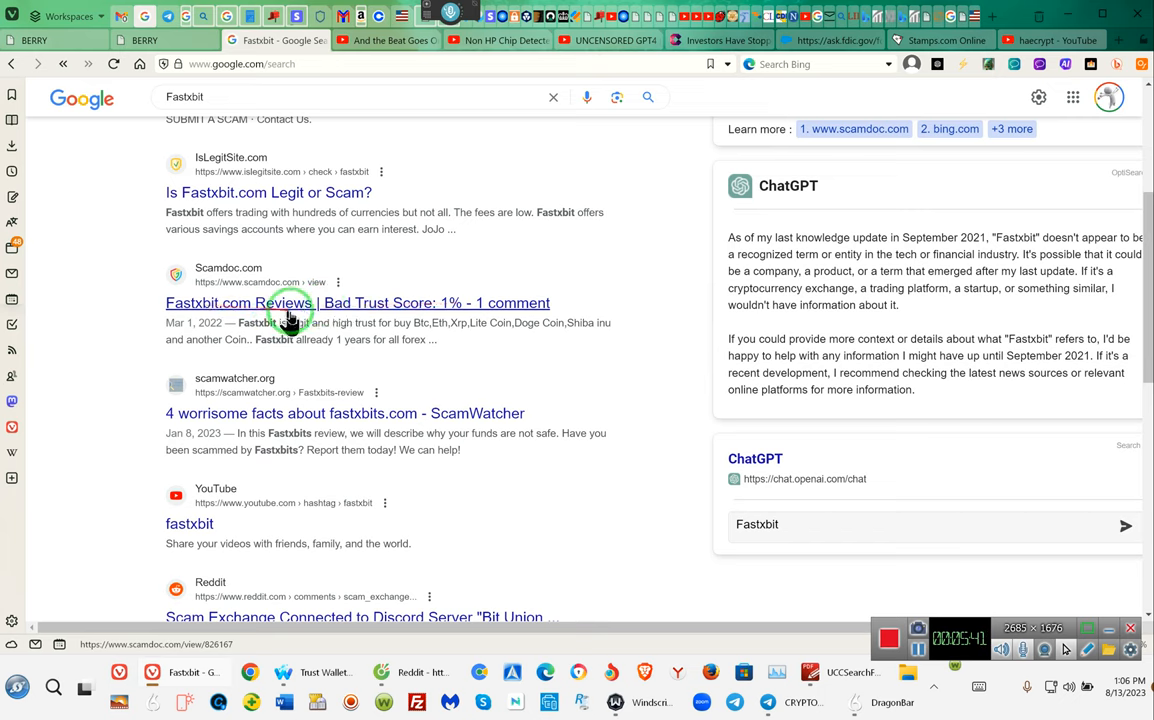
{"action": "mouse_move", "coordinate": [516, 328]}
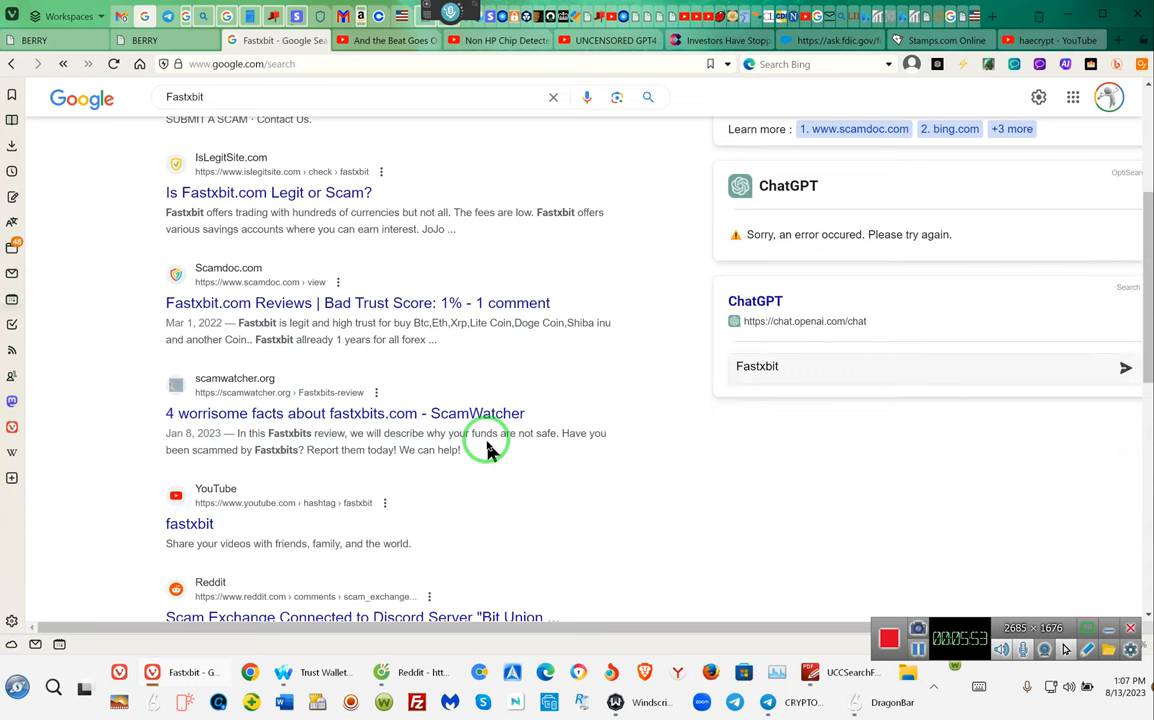
{"action": "mouse_move", "coordinate": [664, 476]}
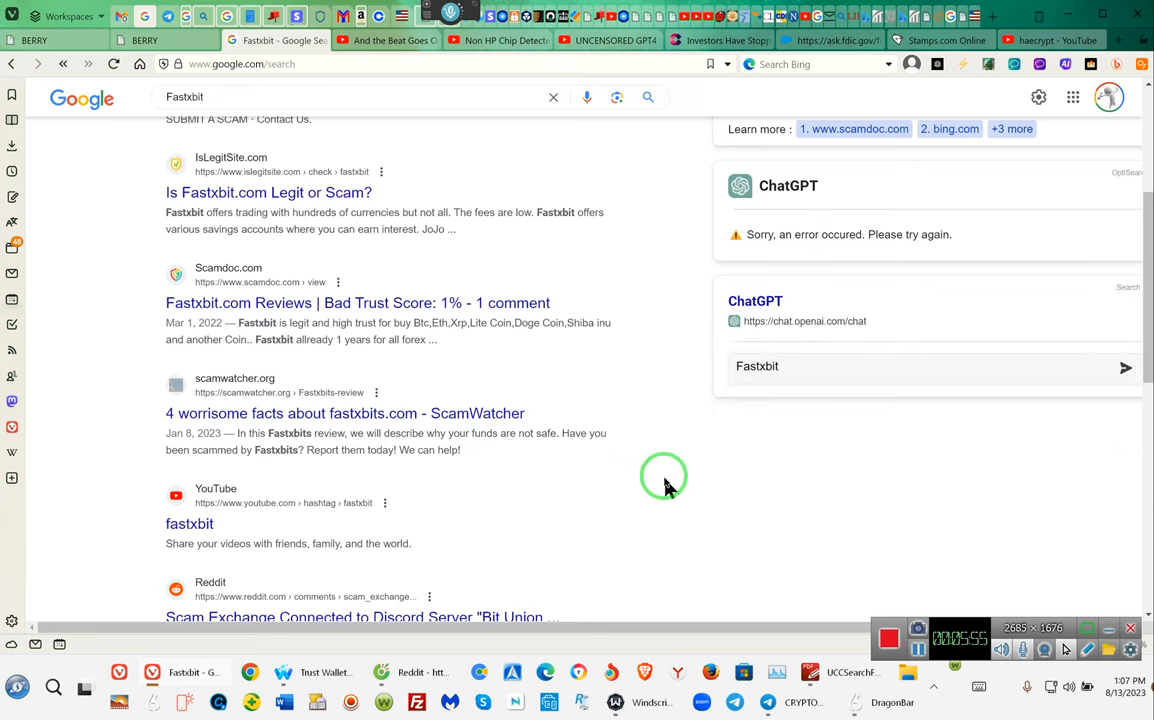
{"action": "mouse_move", "coordinate": [710, 518]}
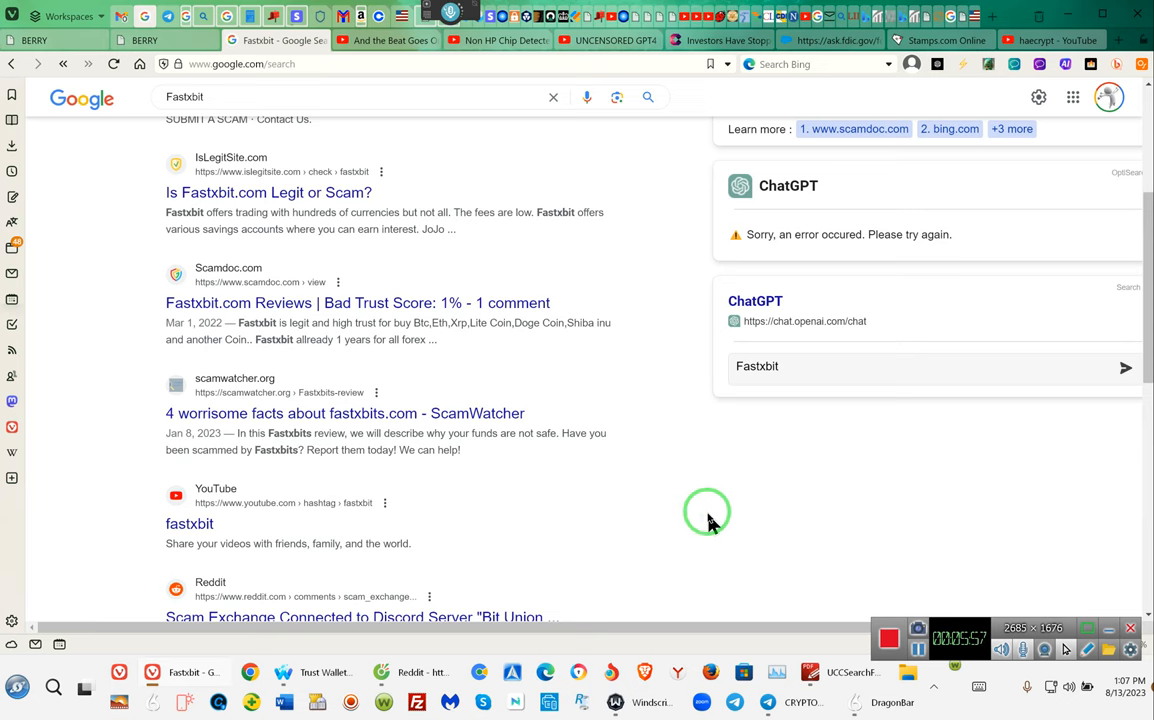
{"action": "scroll", "scroll_direction": "down", "scroll_amount": 3}
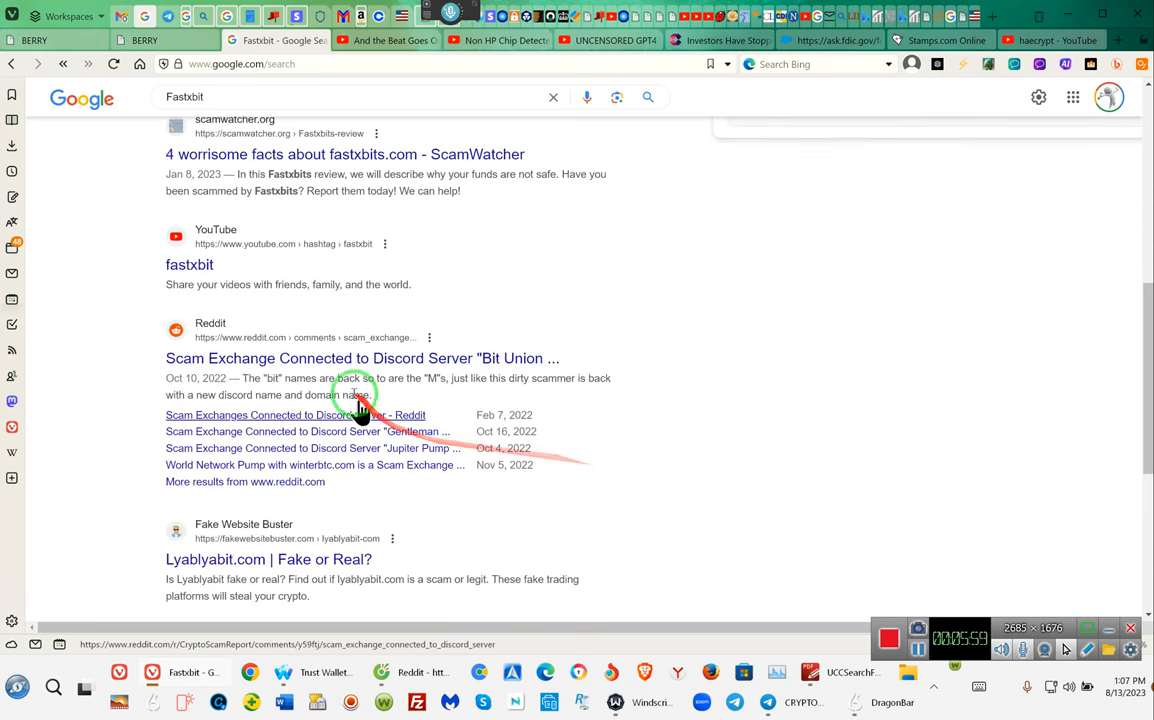
{"action": "left_click", "coordinate": [382, 358]}
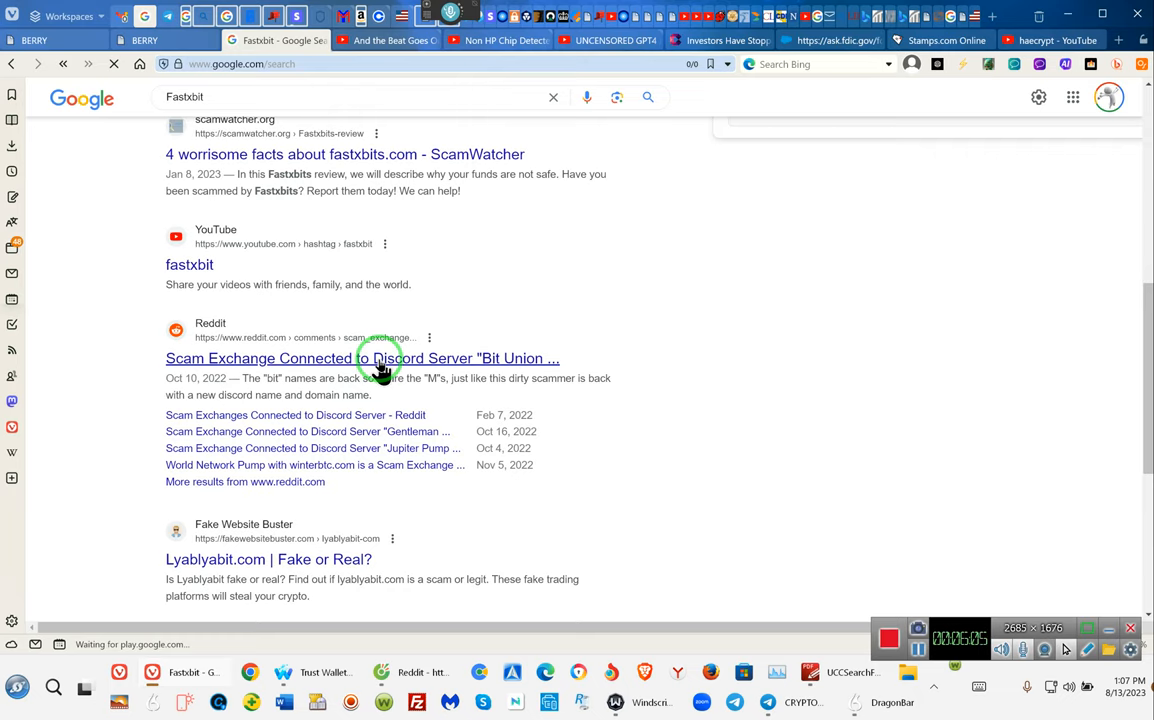
Open the r/CryptoScamReport Bit Union Pump post and expand its full text with 'Read more'.
{"action": "left_click", "coordinate": [362, 358]}
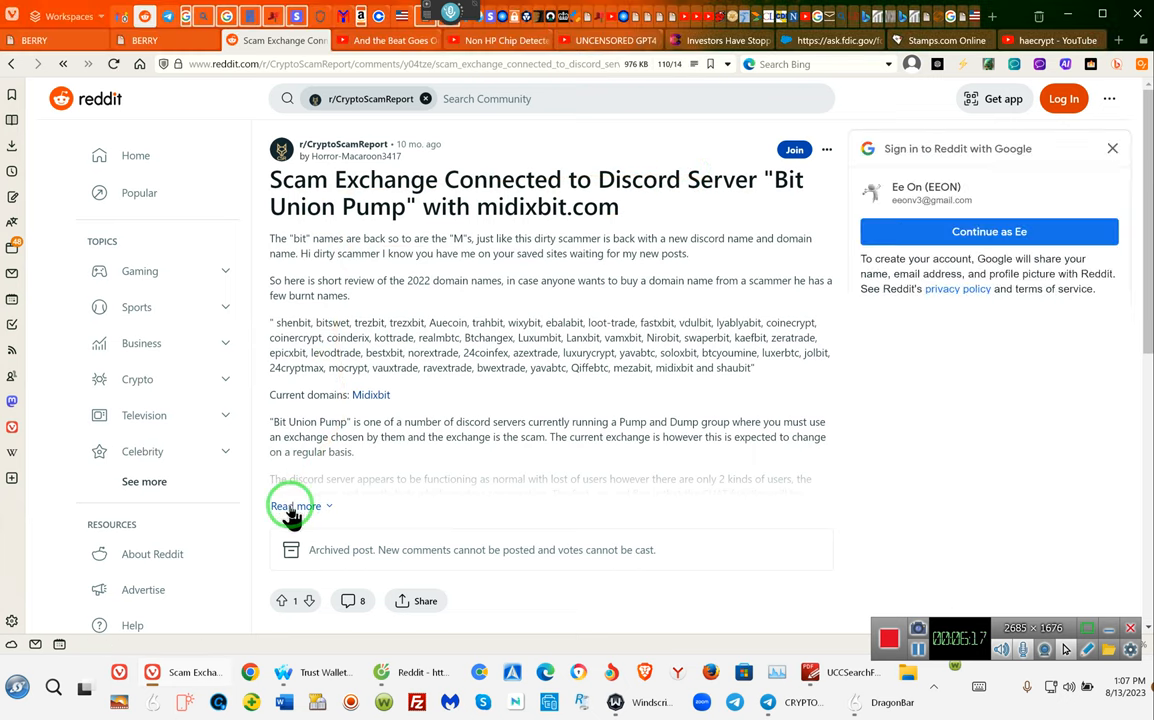
{"action": "left_click", "coordinate": [292, 506]}
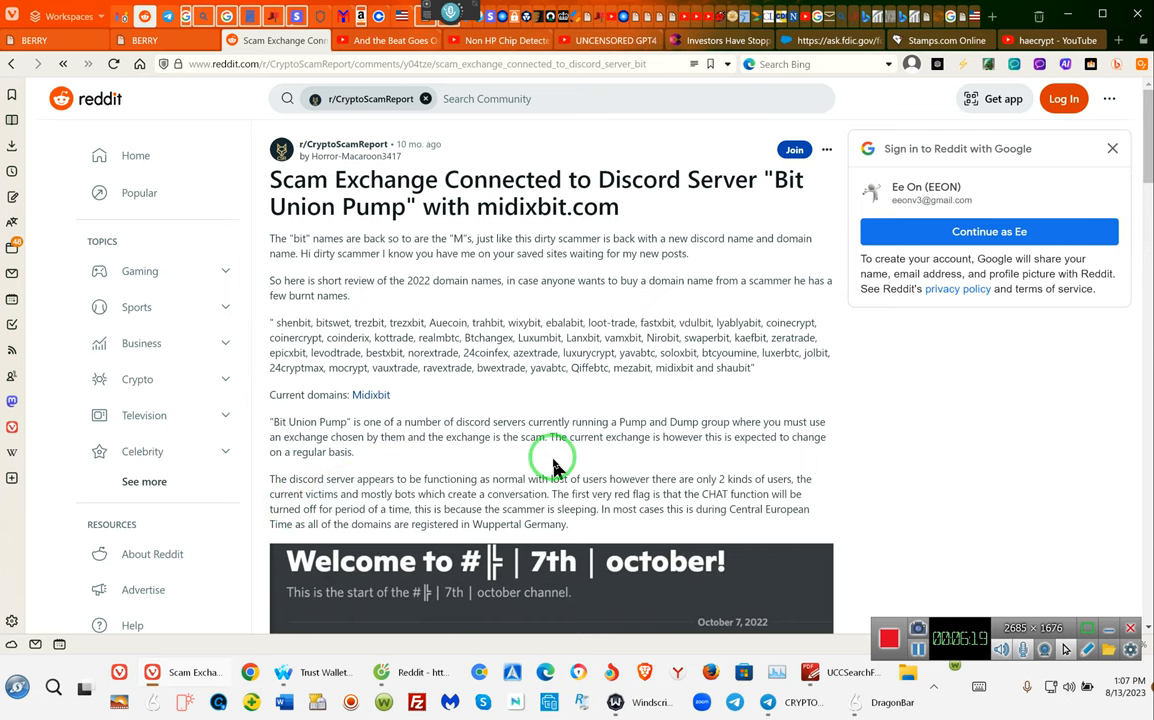
{"action": "scroll", "scroll_direction": "down", "scroll_amount": 3}
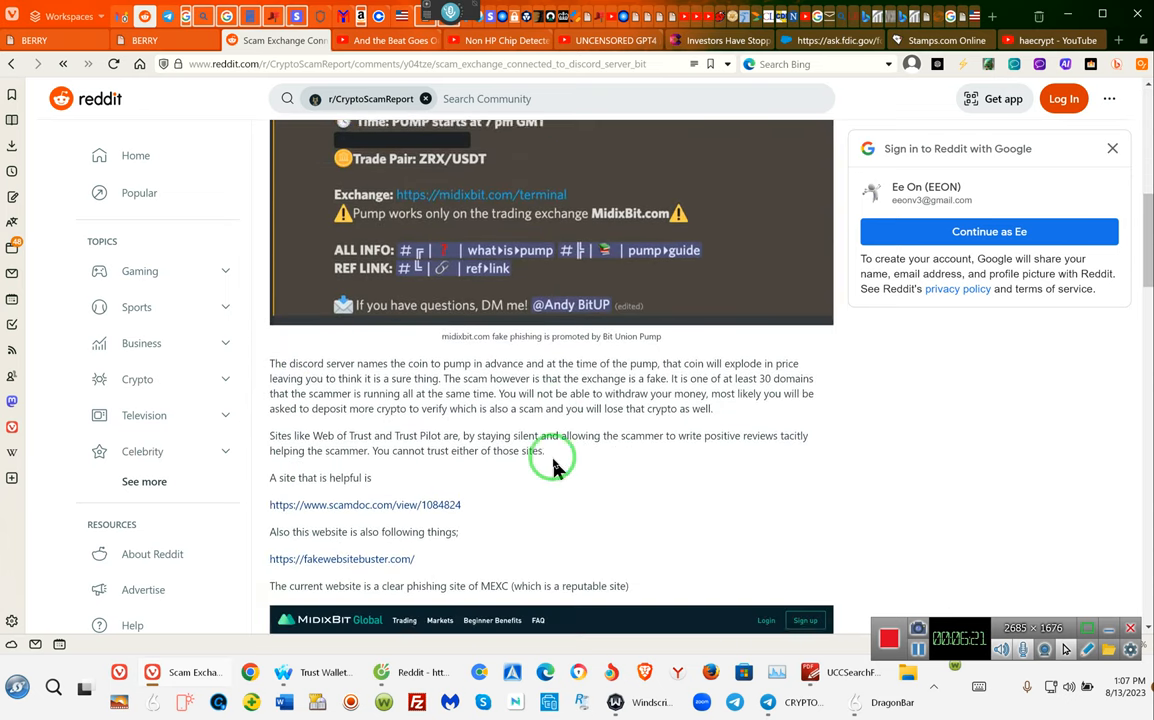
{"action": "scroll", "scroll_direction": "down", "scroll_amount": 3}
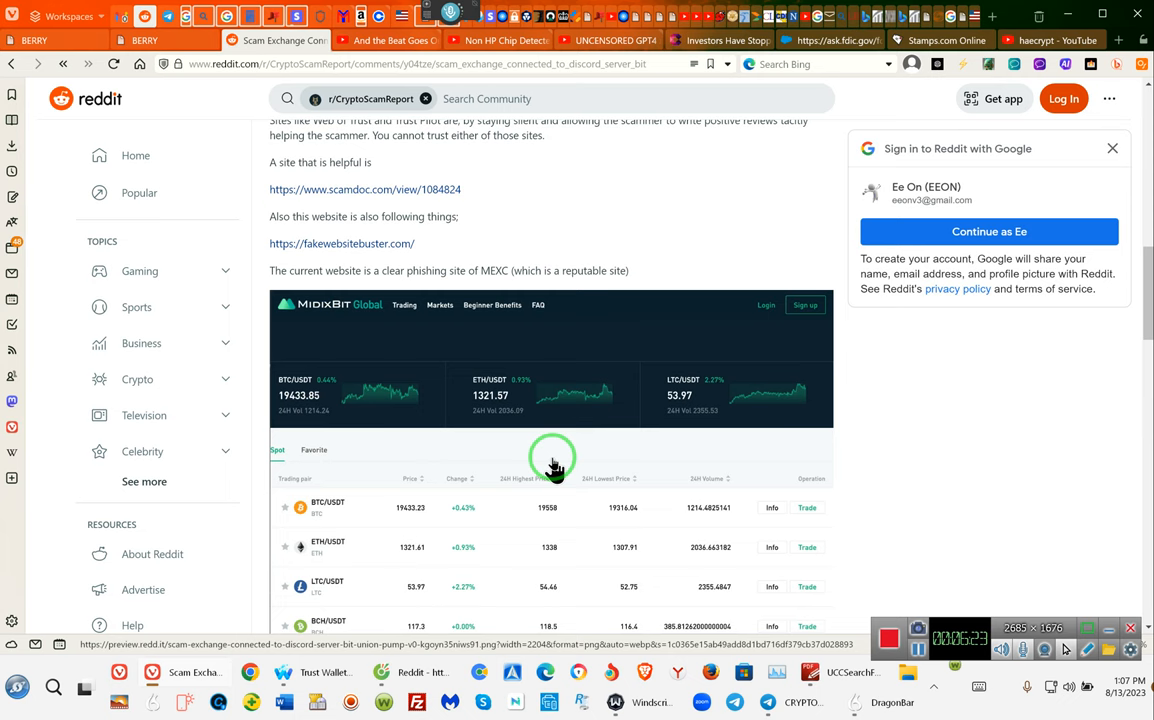
{"action": "scroll", "scroll_direction": "down", "scroll_amount": 3}
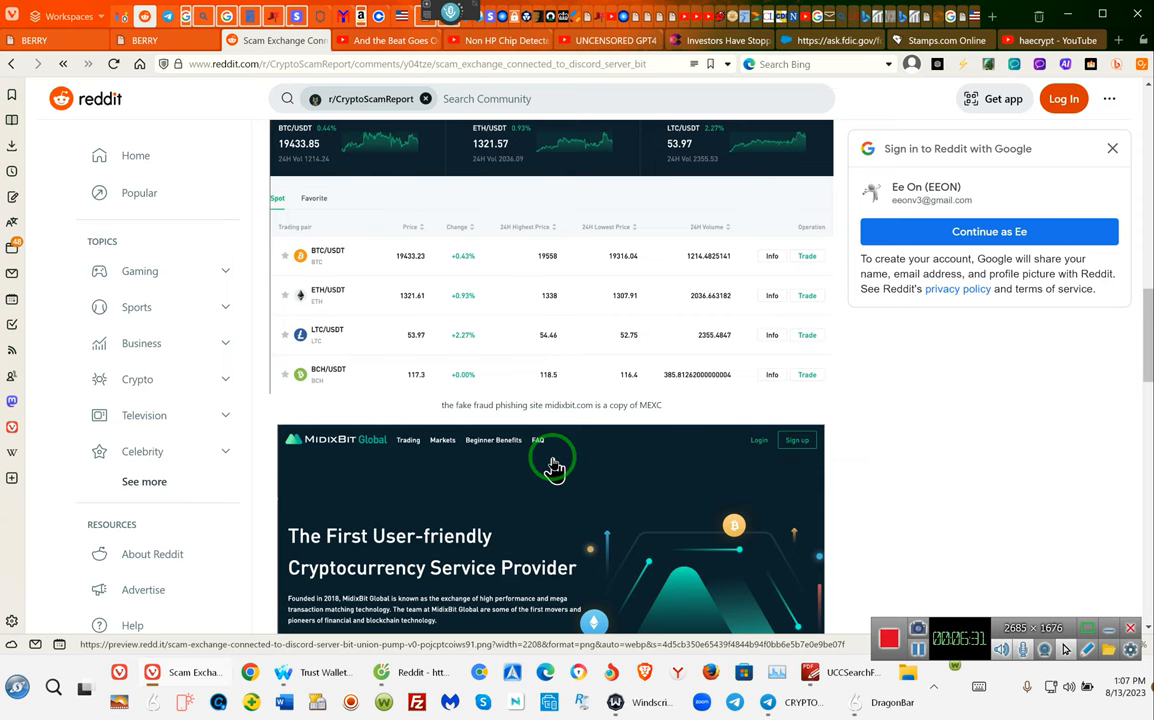
{"action": "scroll", "scroll_direction": "down", "scroll_amount": 3}
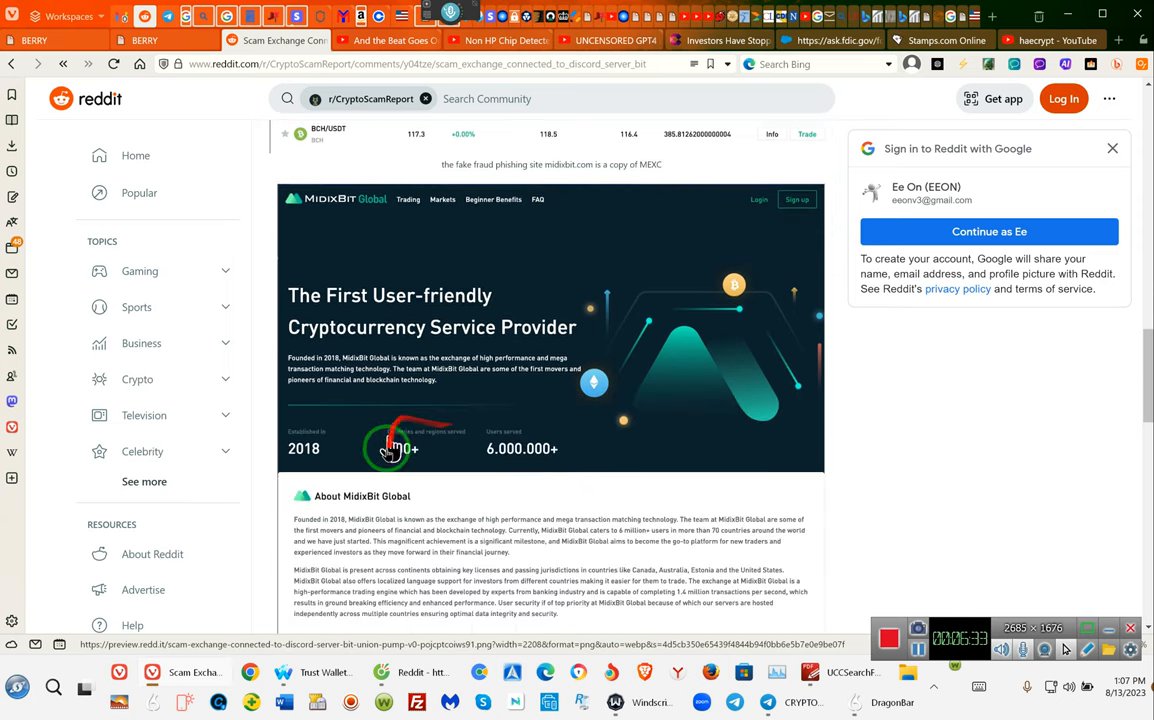
{"action": "mouse_move", "coordinate": [464, 418]}
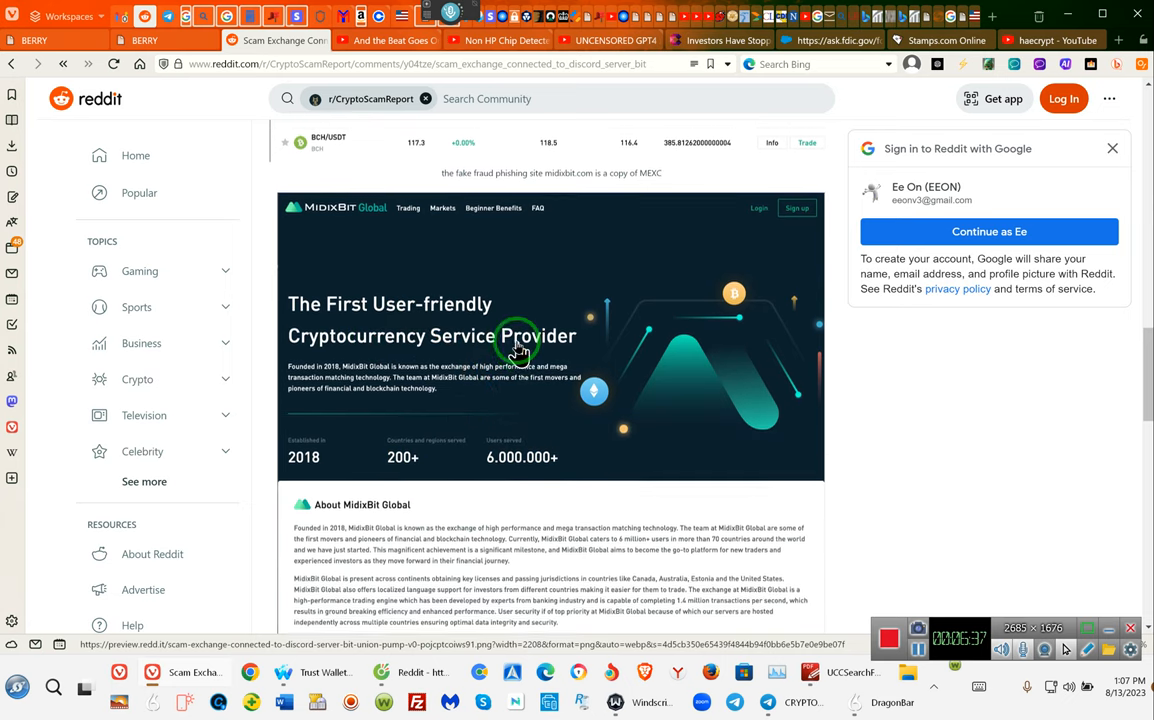
Scroll through the MidixBit Global phishing-site screenshots and the digital-ocean hosting record.
{"action": "scroll", "scroll_direction": "down", "scroll_amount": 3}
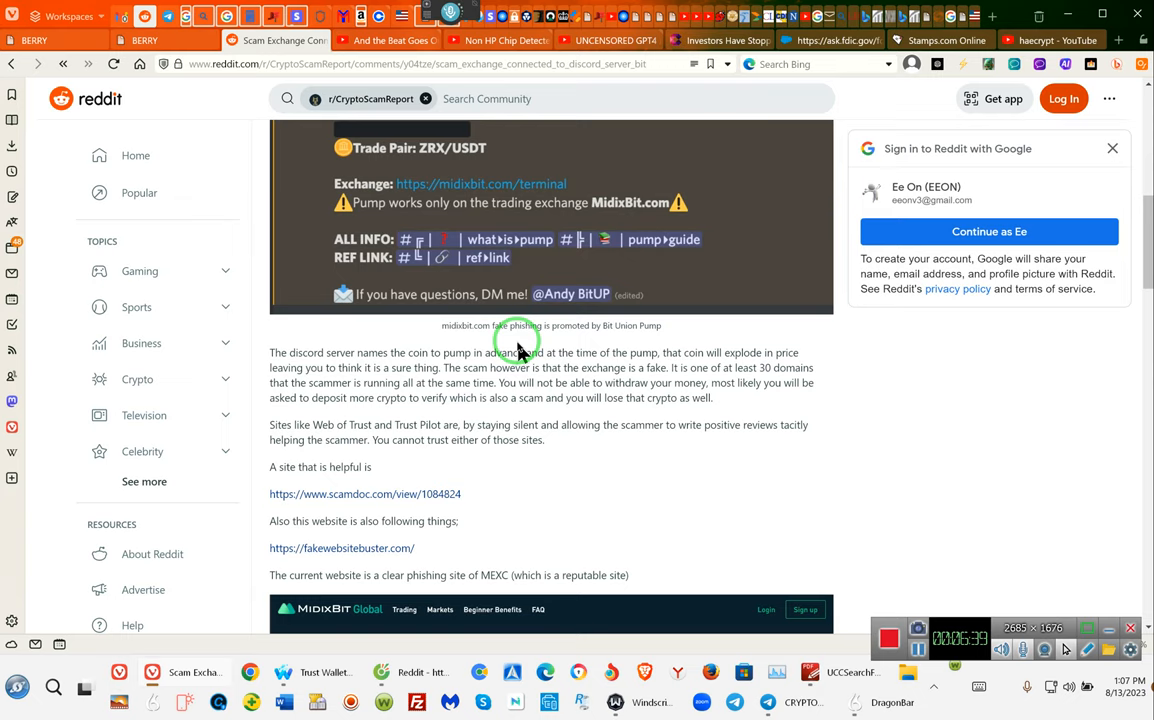
{"action": "scroll", "scroll_direction": "down", "scroll_amount": 3}
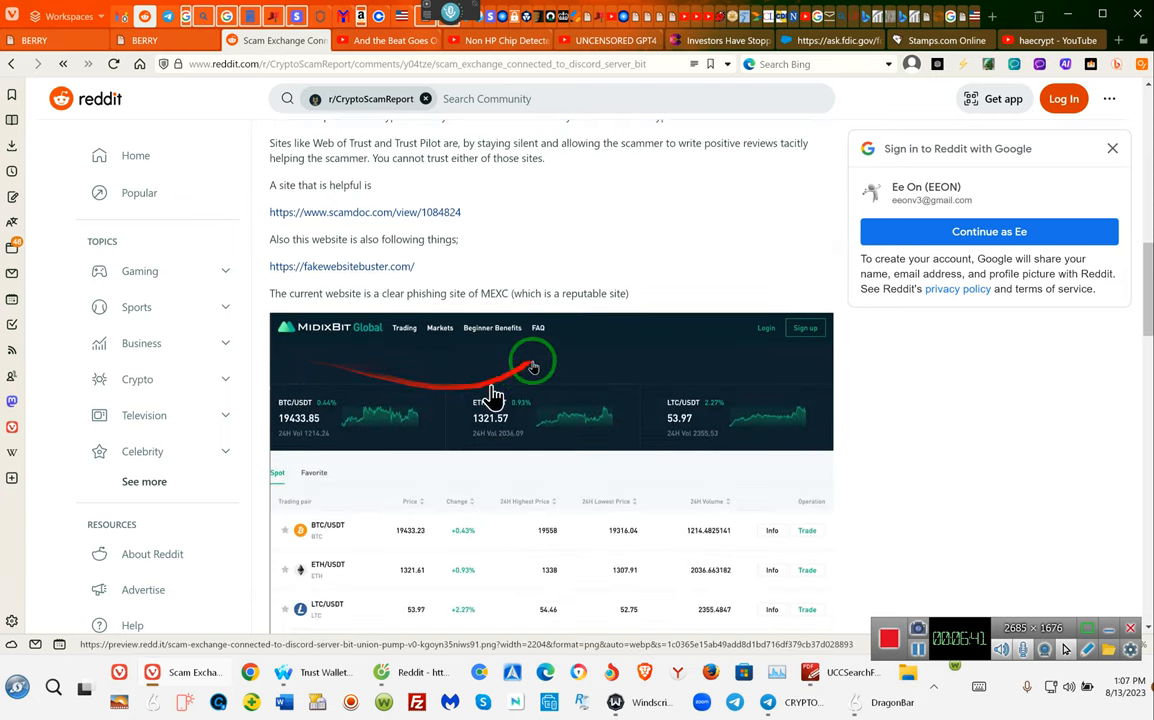
{"action": "scroll", "scroll_direction": "down", "scroll_amount": 3}
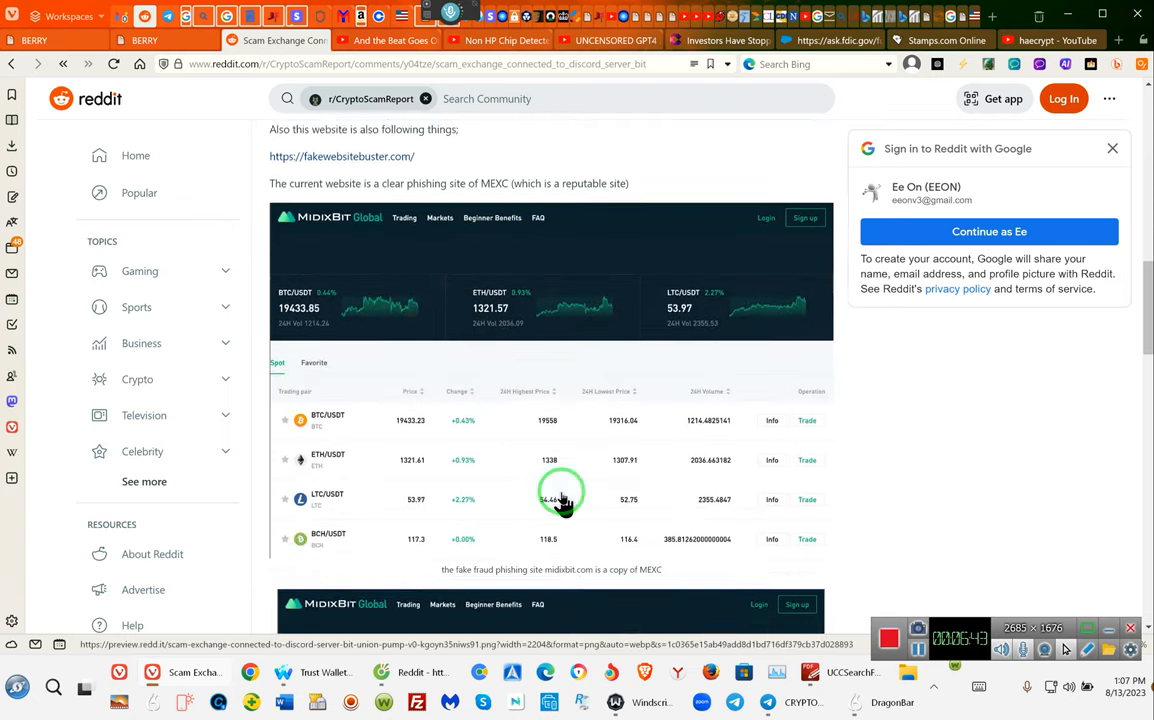
{"action": "scroll", "scroll_direction": "down", "scroll_amount": 3}
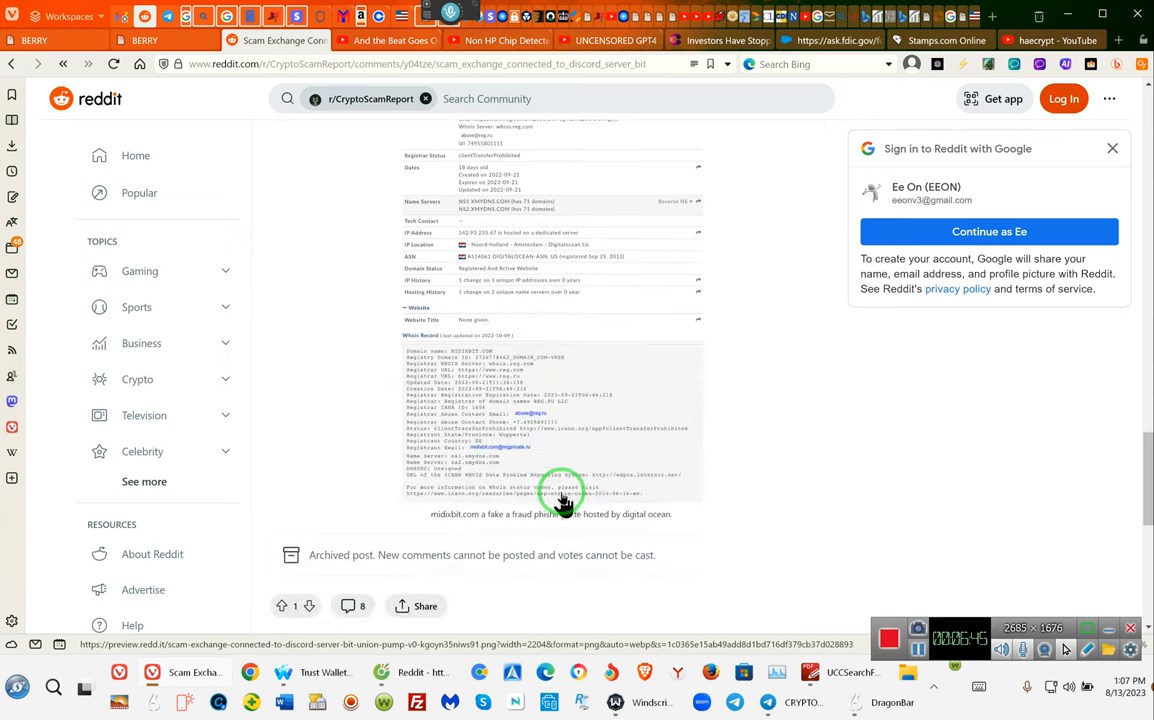
{"action": "scroll", "scroll_direction": "down", "scroll_amount": 3}
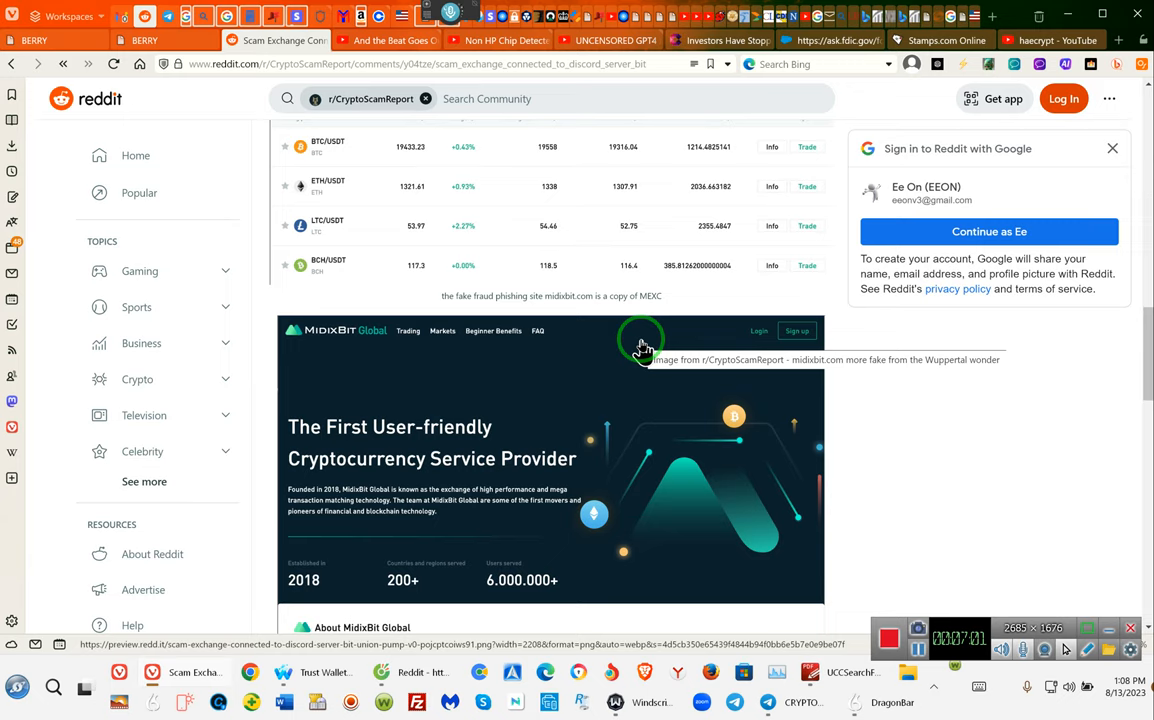
{"action": "mouse_move", "coordinate": [772, 356]}
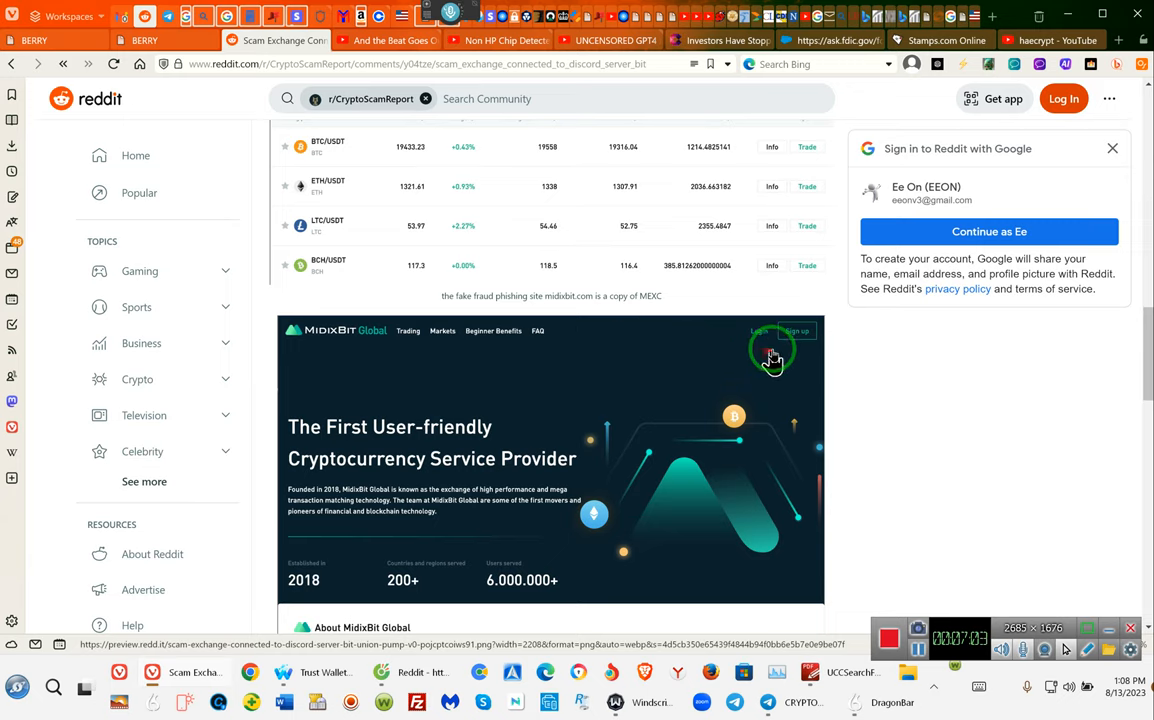
{"action": "mouse_move", "coordinate": [416, 340]}
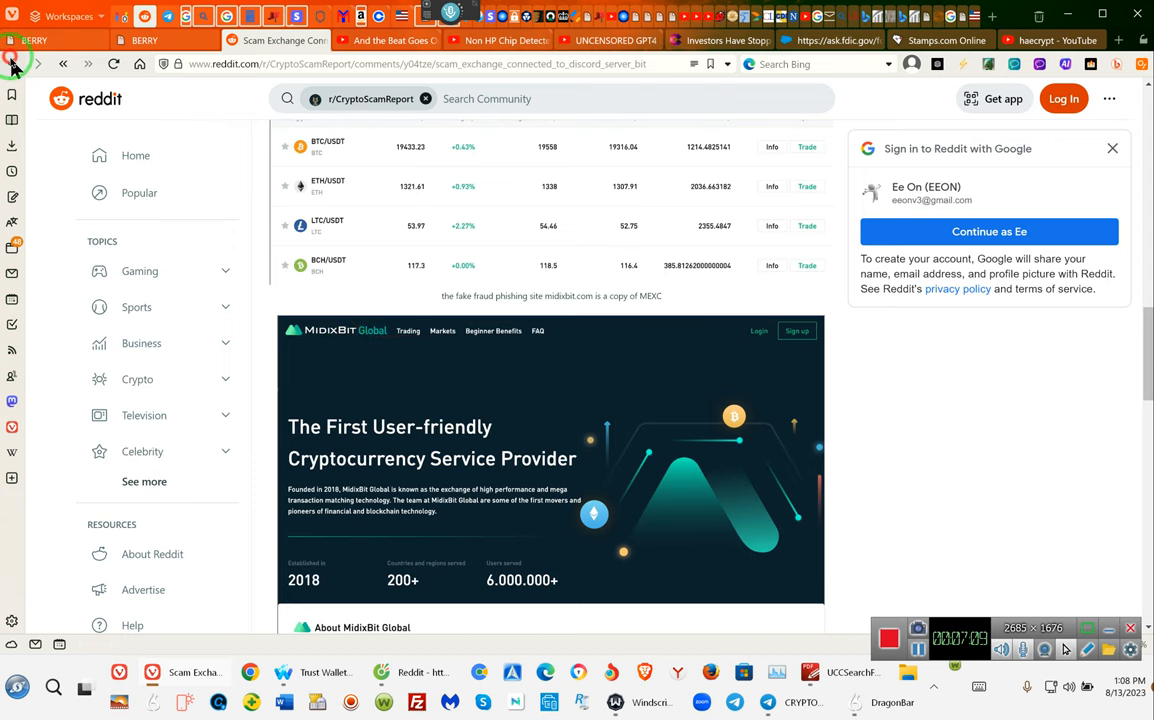
Switch back to the 'Welcome to HaeCrypt Global' home page to compare it with the MidixBit screenshots.
{"action": "left_click", "coordinate": [16, 64]}
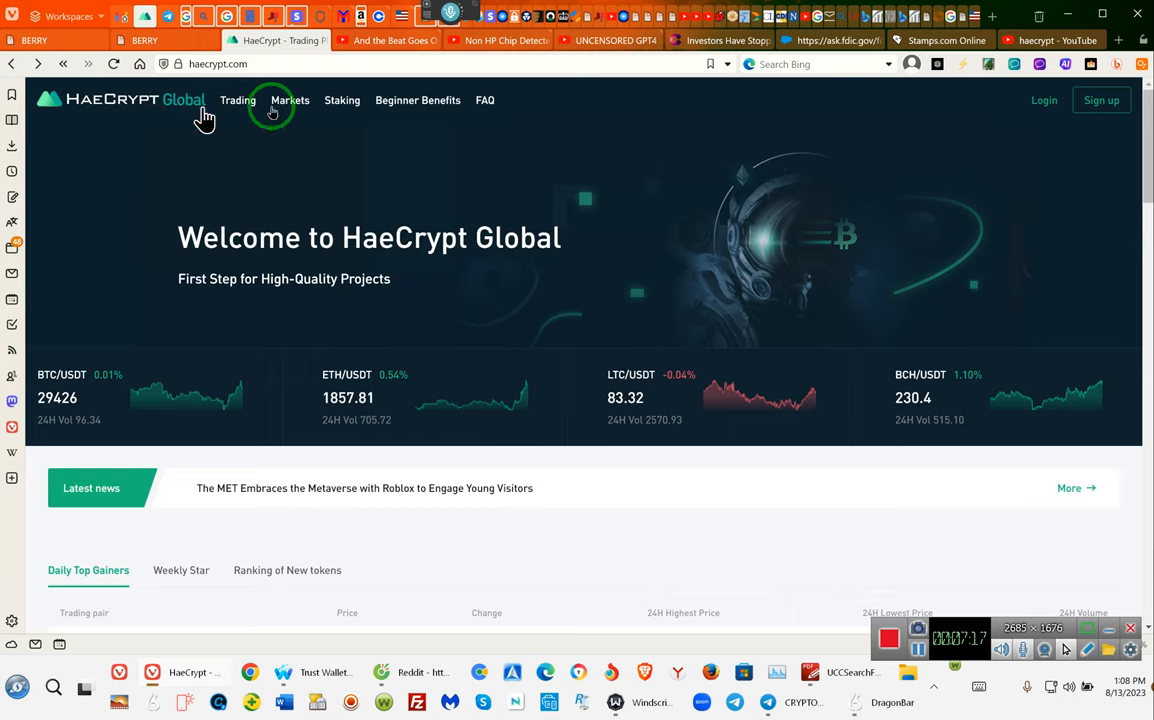
{"action": "mouse_move", "coordinate": [588, 230]}
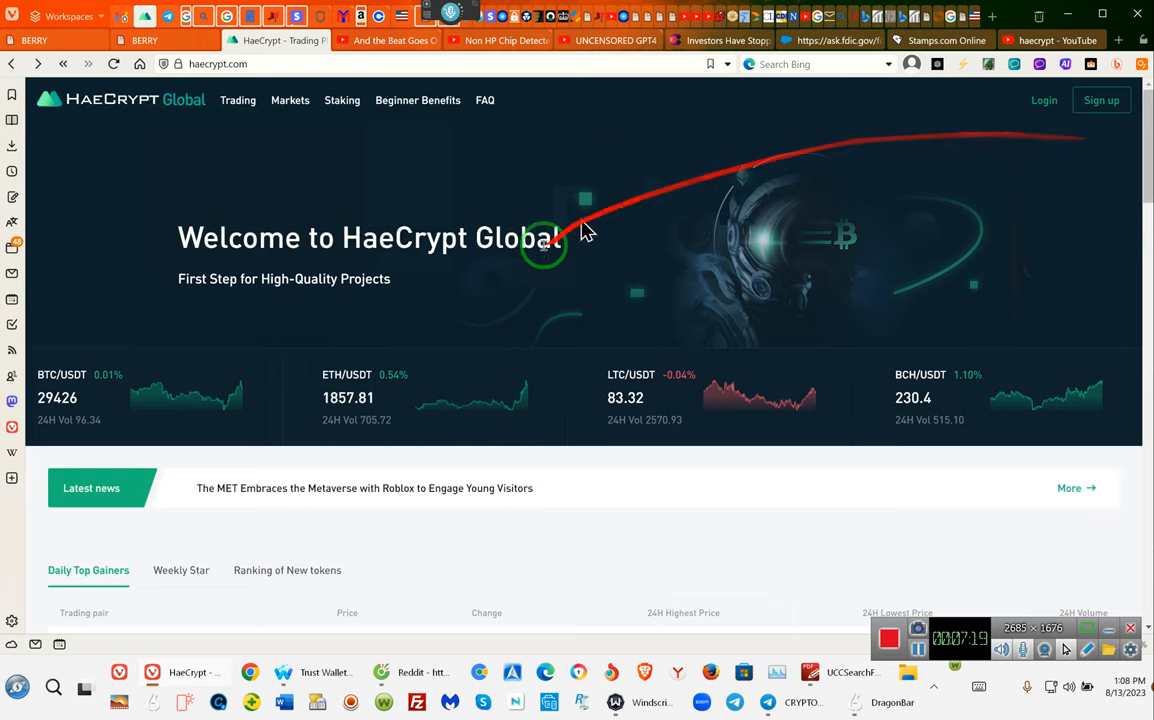